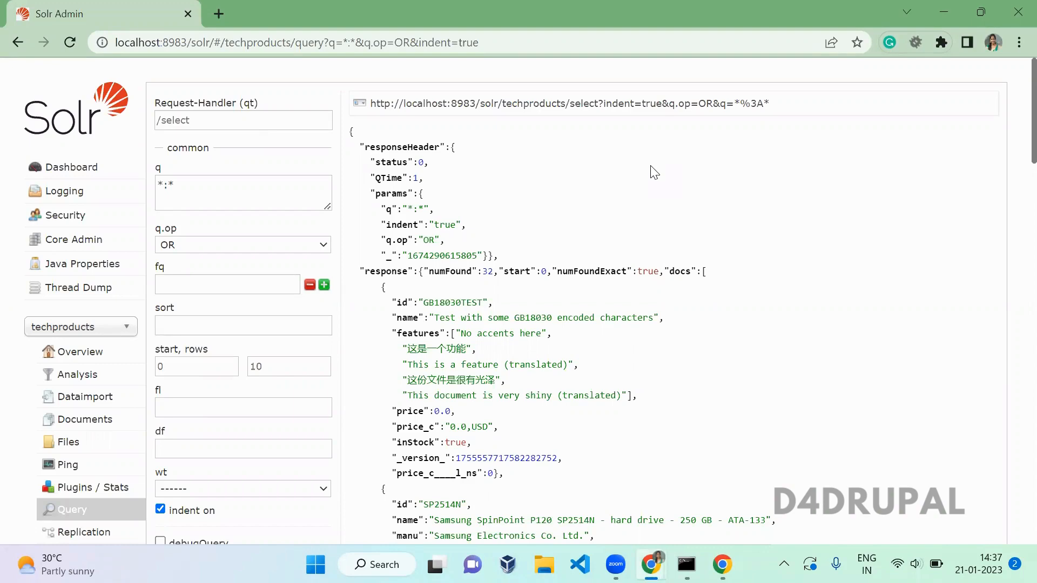
mouse_move(509, 408)
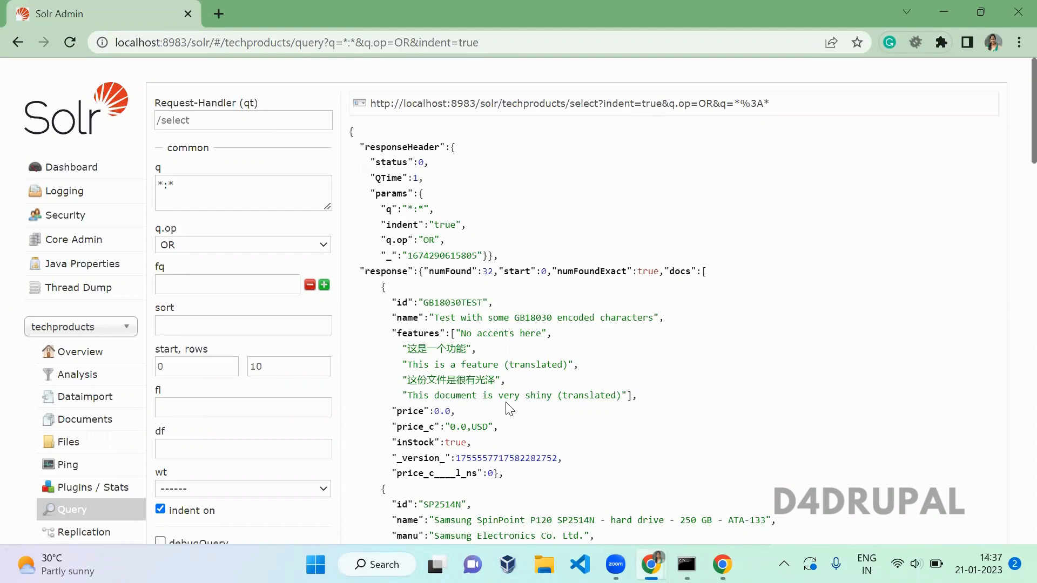
- Enable result highlighting (hl) on the techproducts query form
scroll("down", 3)
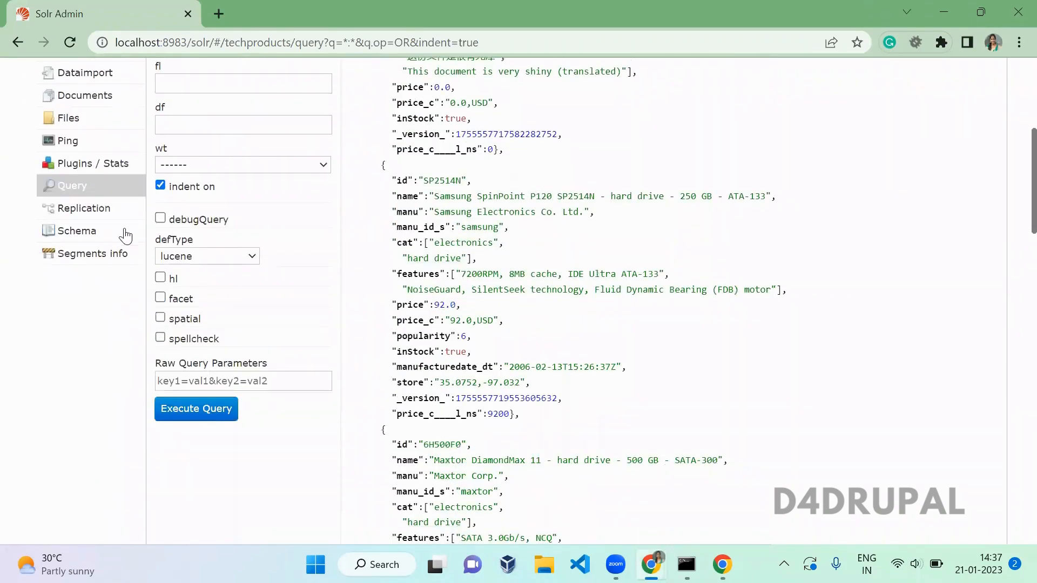
mouse_move(160, 277)
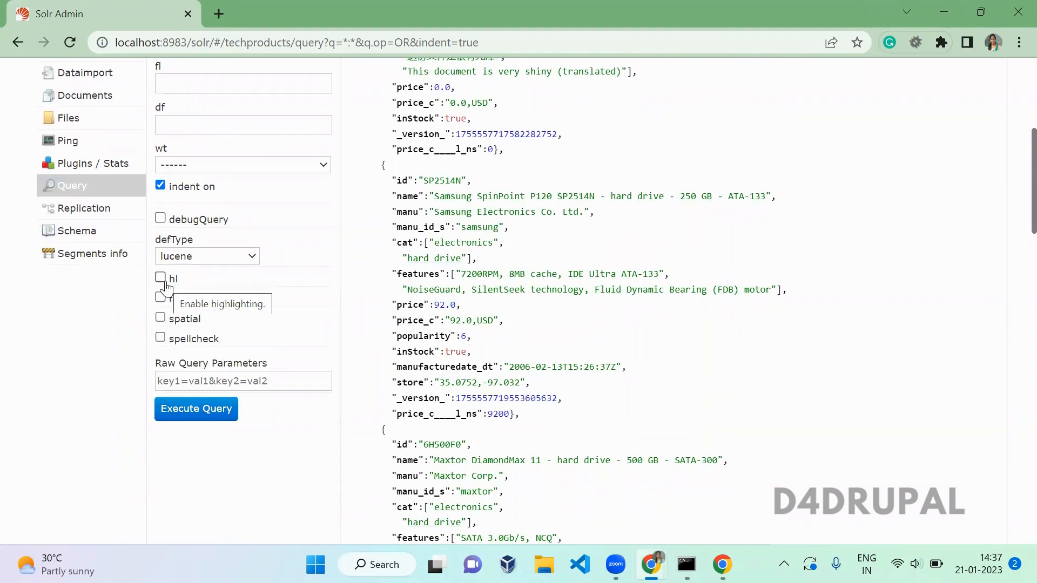
left_click(160, 278)
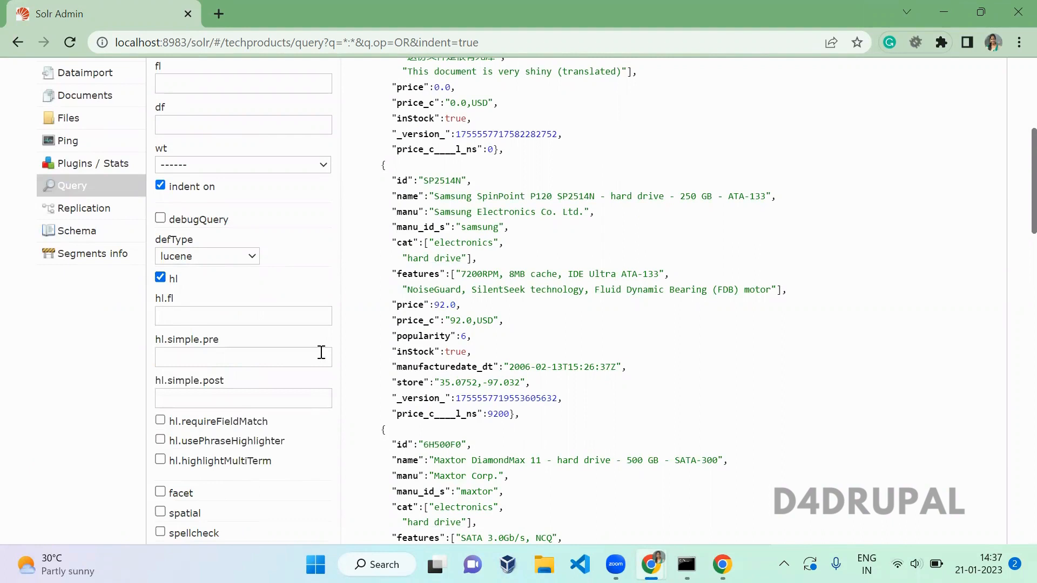
mouse_move(348, 365)
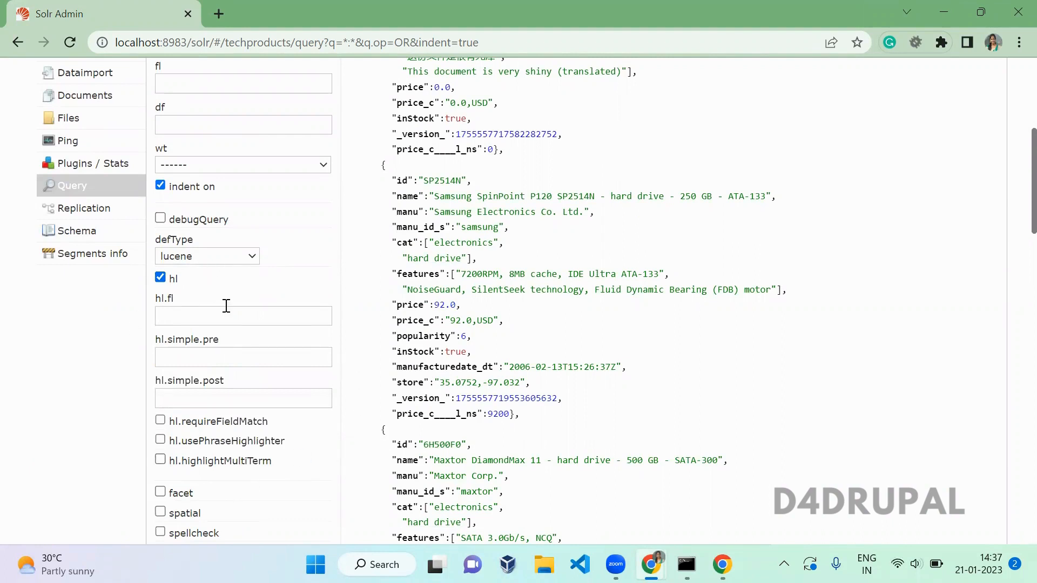
- Set hl.fl to the name field from the autocomplete suggestions
left_click(243, 315)
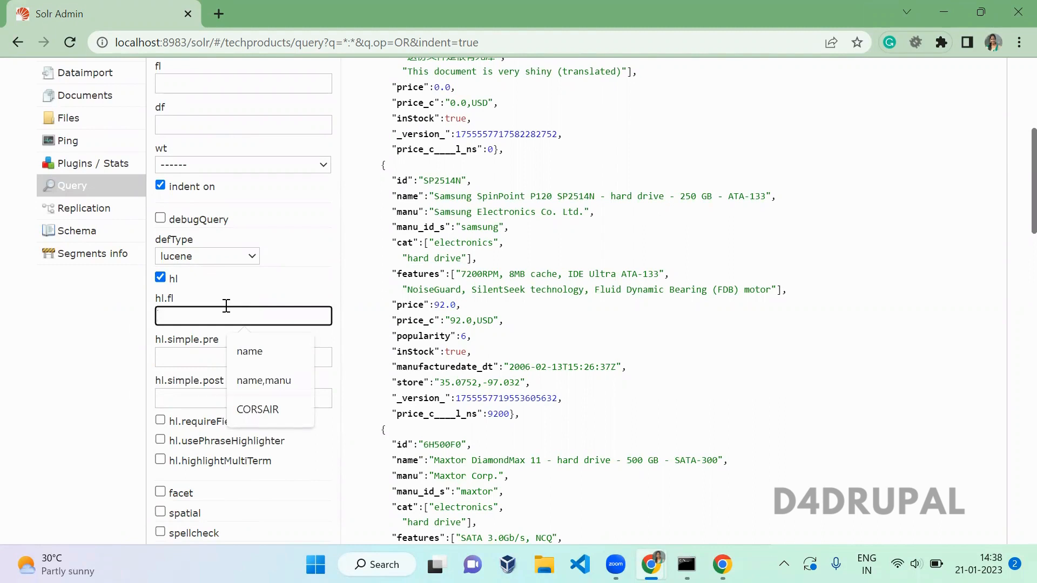
left_click(250, 351)
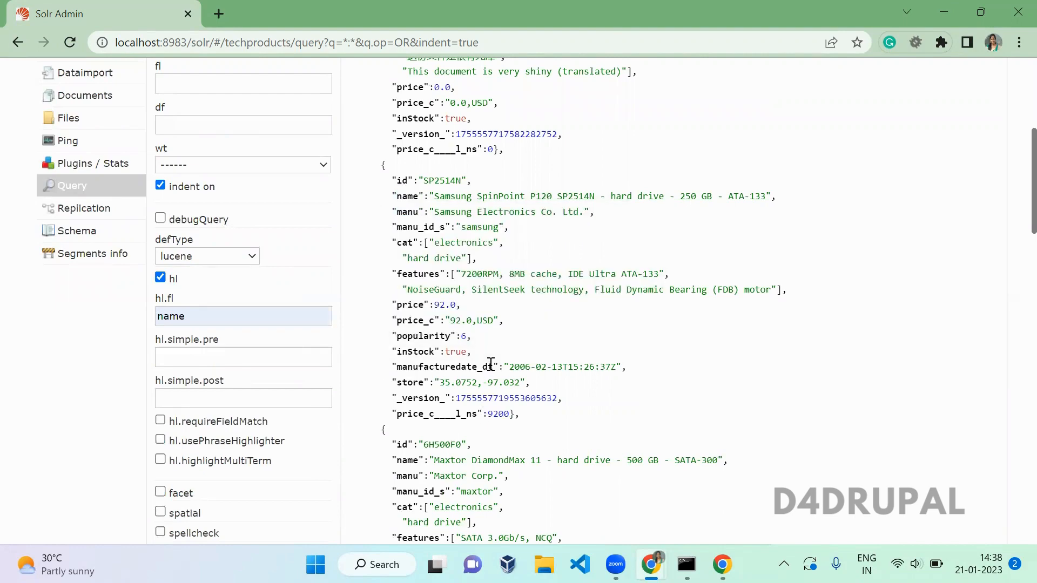
- Run the query name:samsung, returning one Samsung hard drive with a highlighting section
scroll("up", 3)
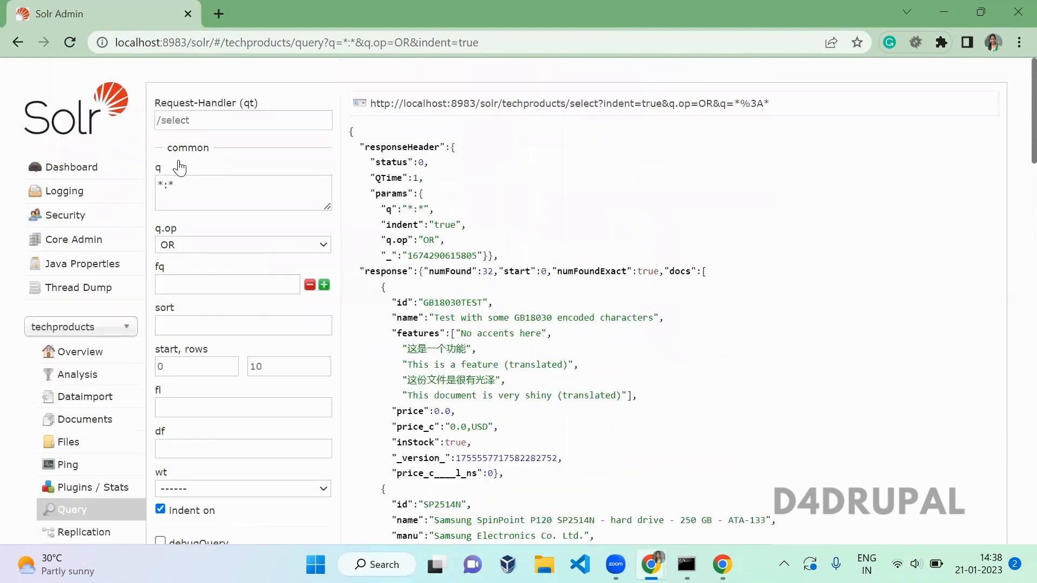
type("name")
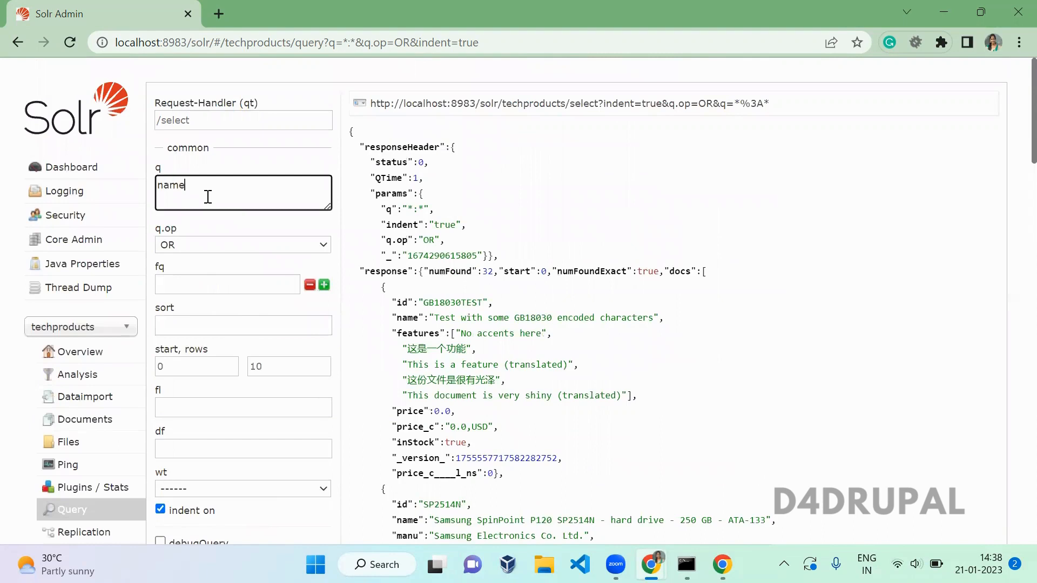
type(":samsu")
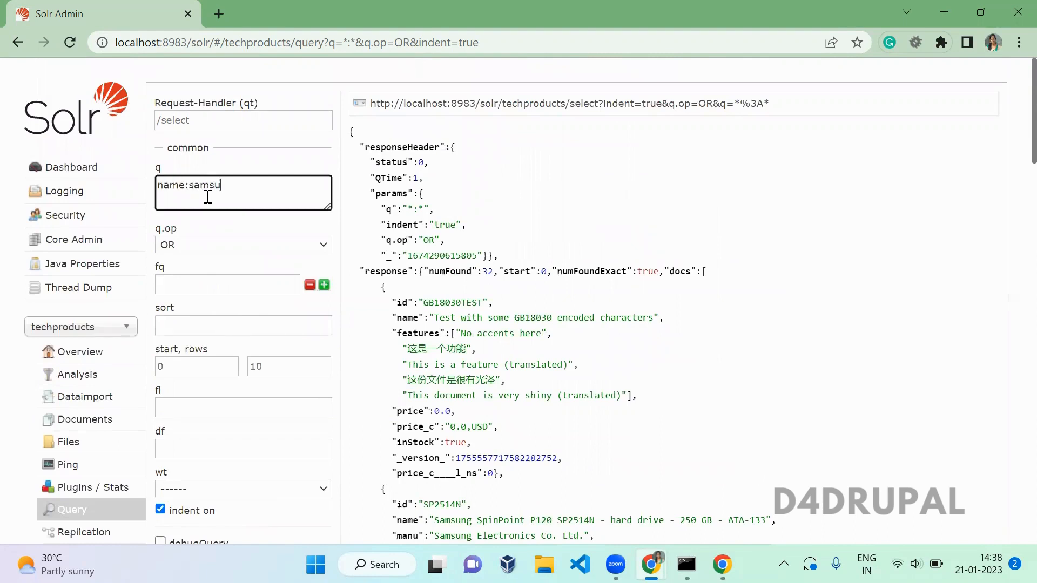
type("ng")
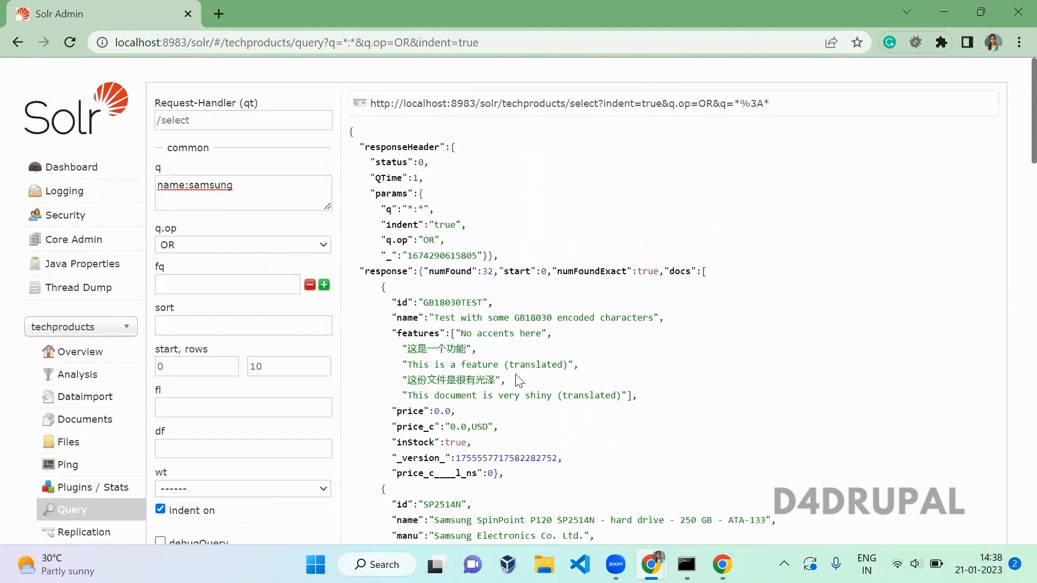
scroll("down", 3)
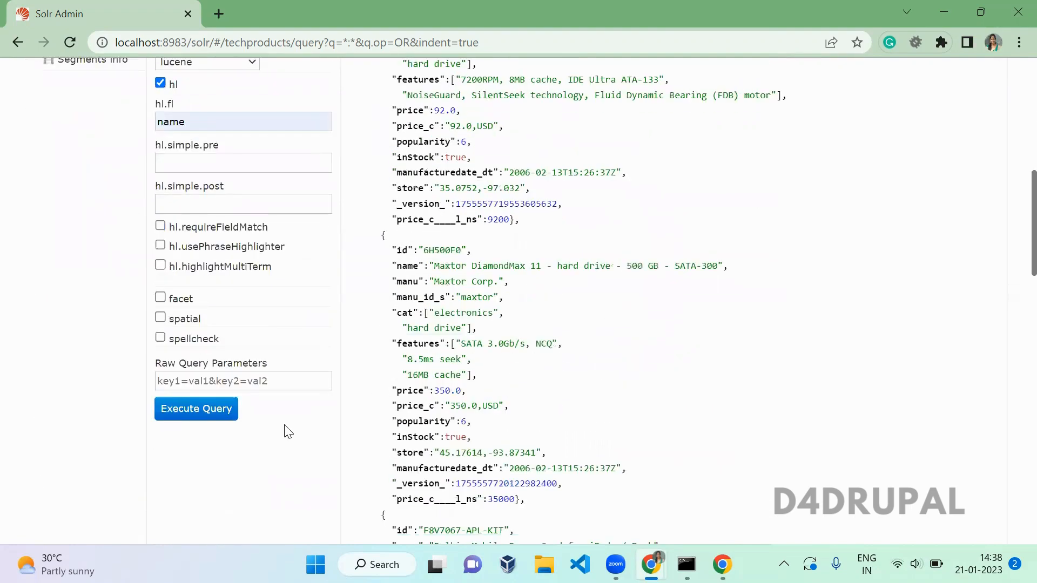
left_click(195, 408)
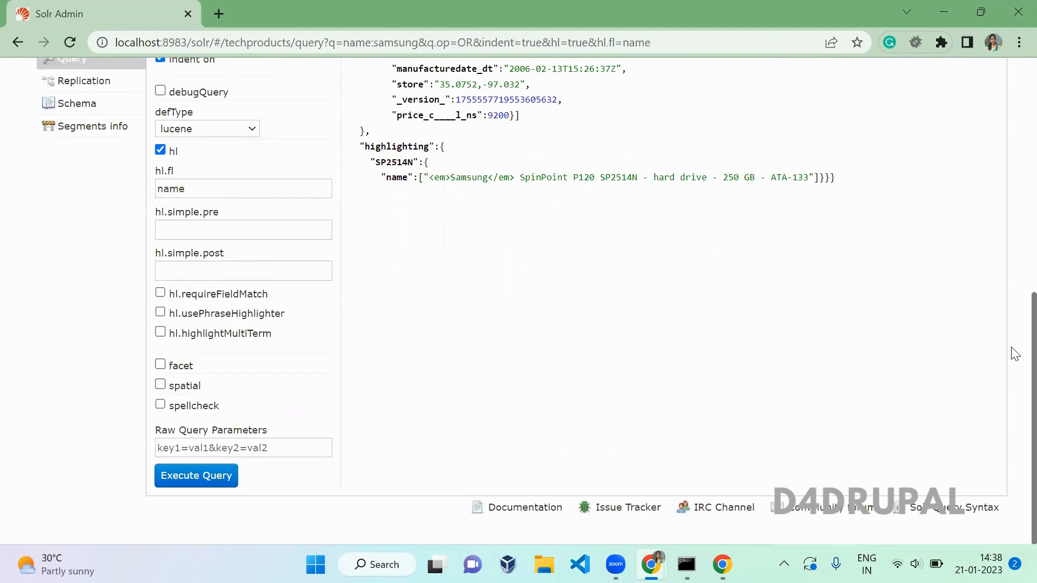
scroll("up", 3)
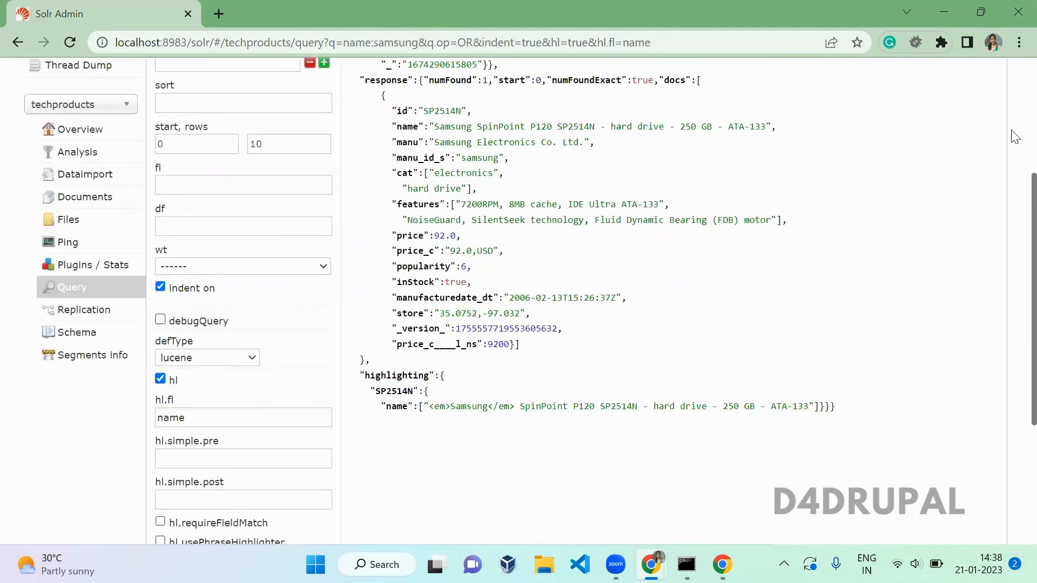
scroll("up", 3)
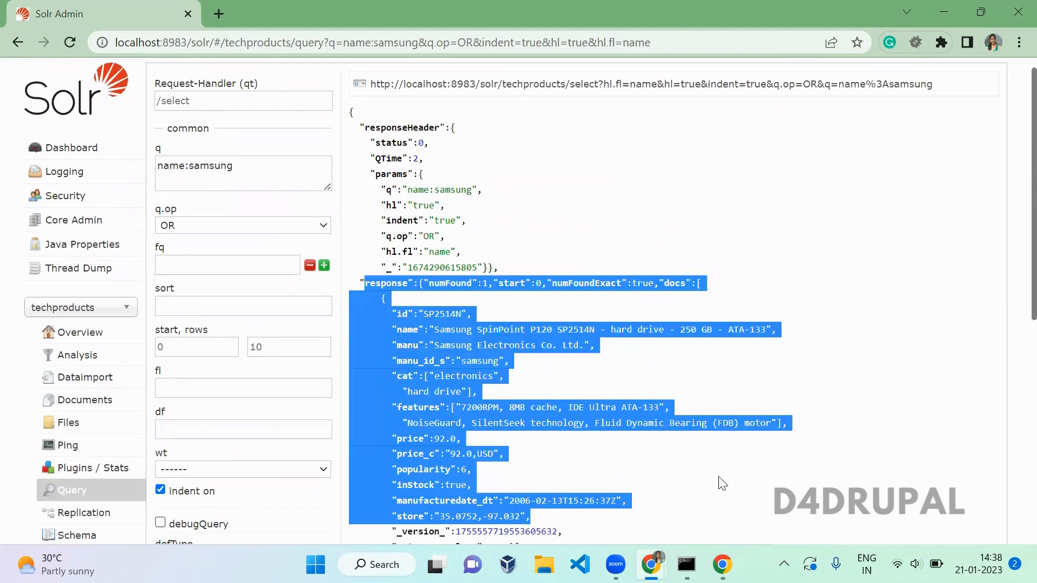
scroll("down", 3)
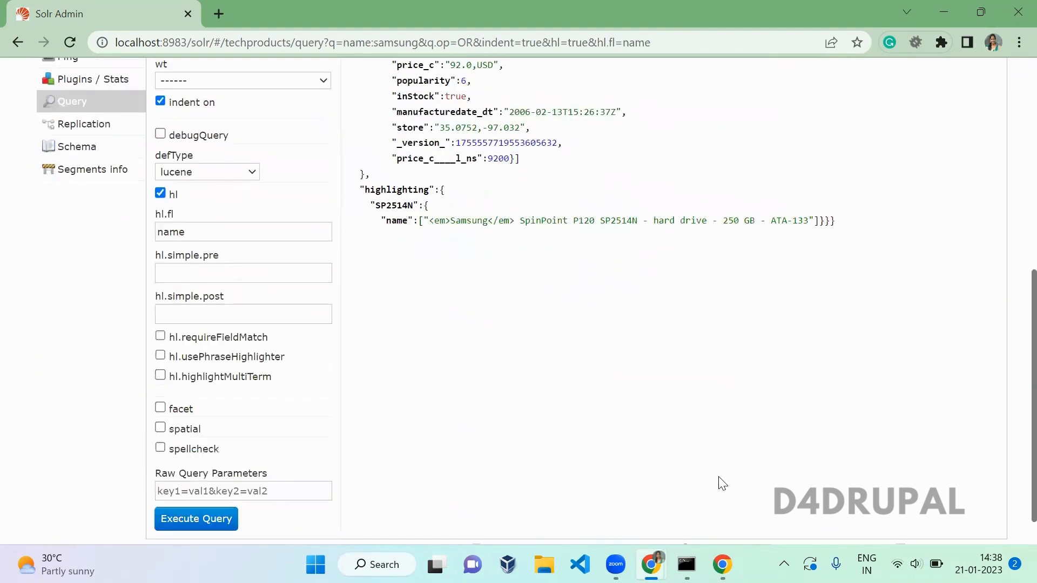
double_click(397, 190)
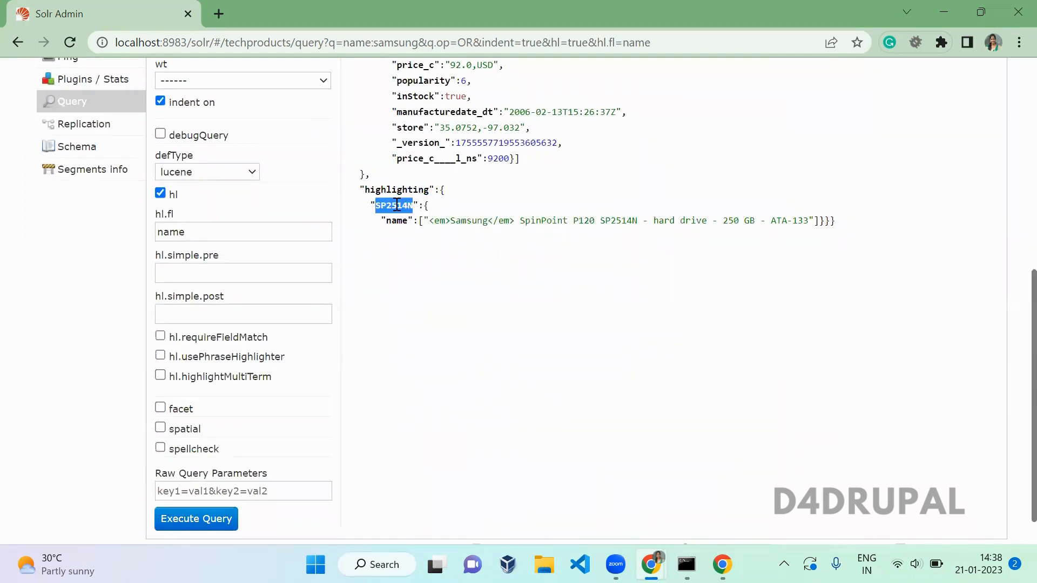
double_click(396, 221)
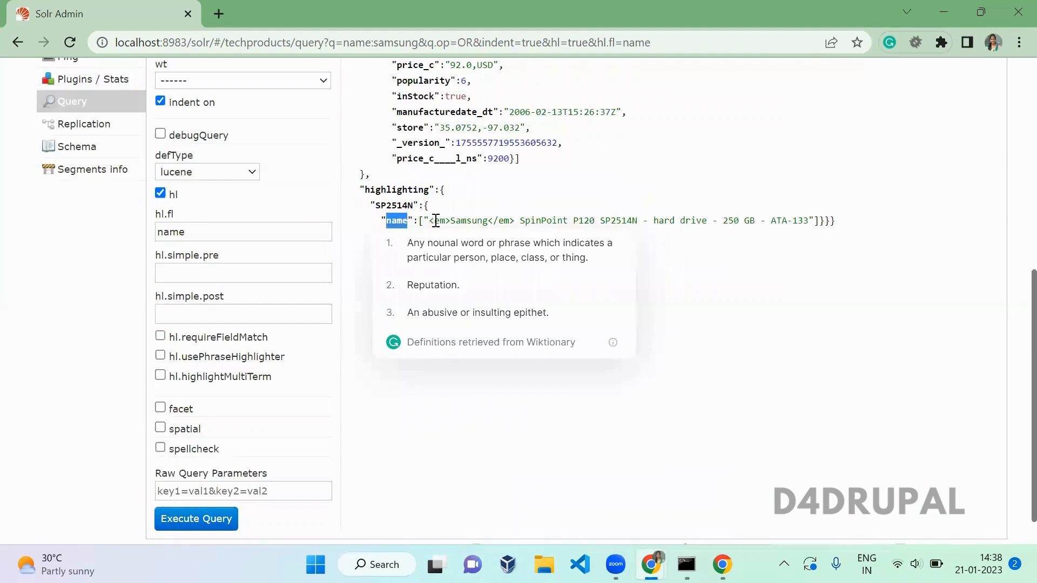
double_click(468, 220)
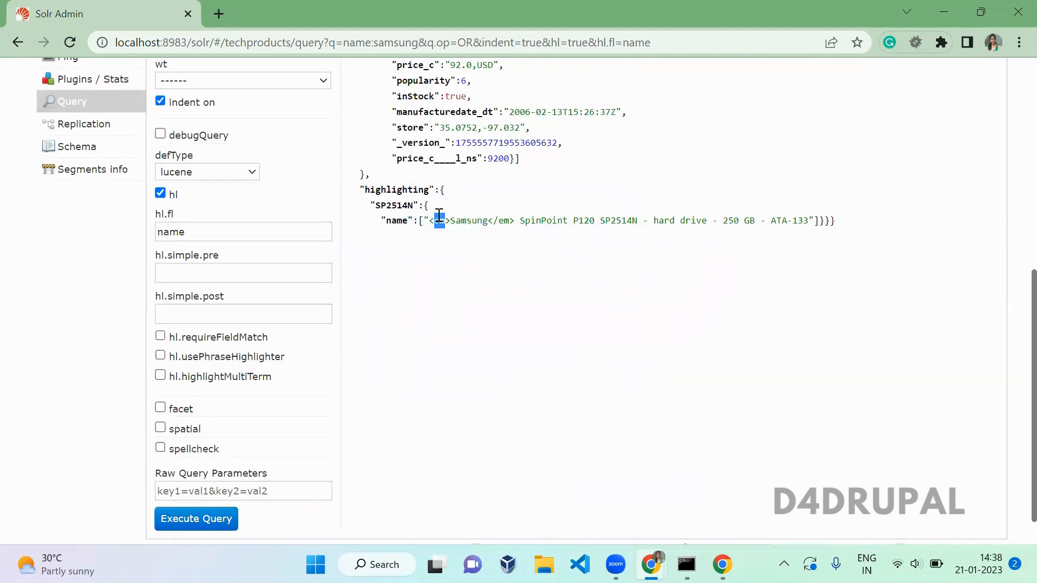
- Set hl.simple.pre to <b> and hl.simple.post to </b> and rerun so Samsung is wrapped in b tags
left_click(243, 272)
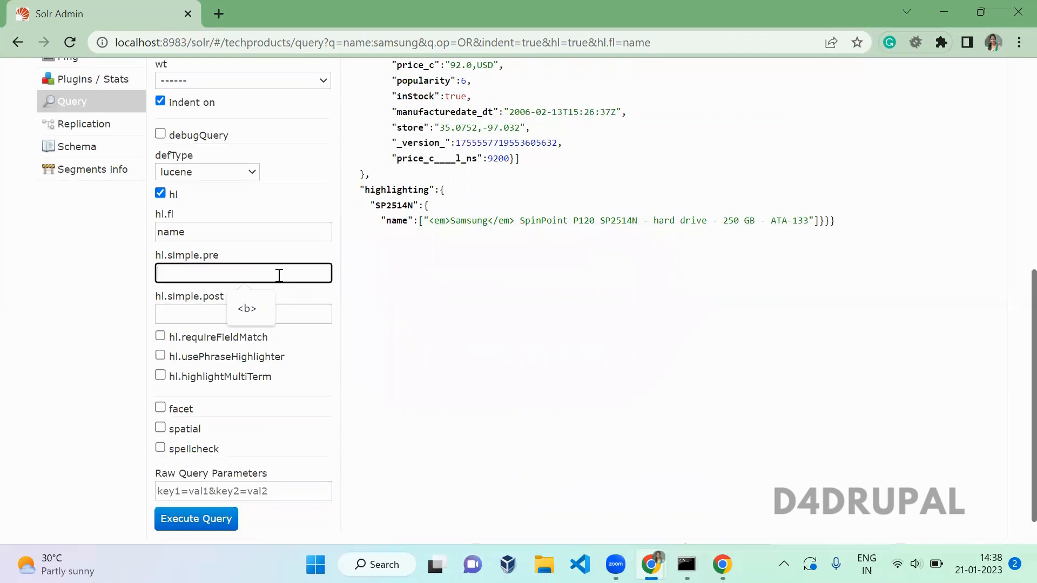
type("<b>")
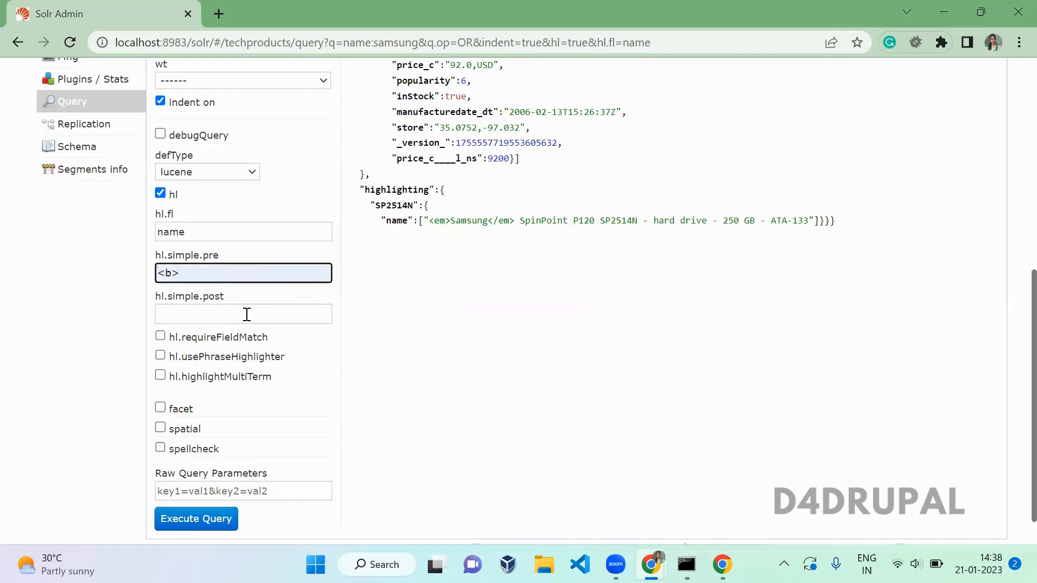
type("</b>")
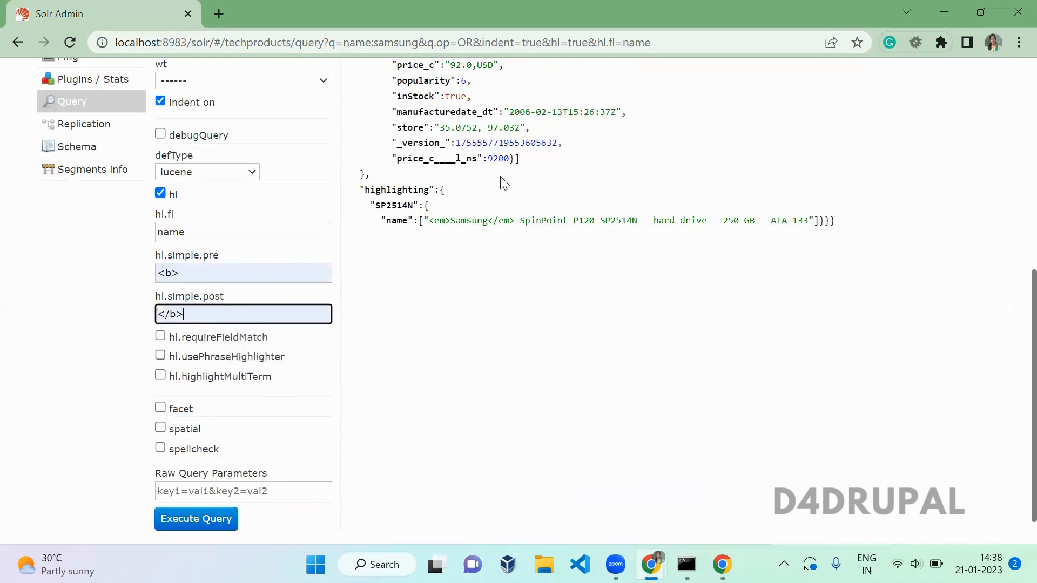
left_click(195, 519)
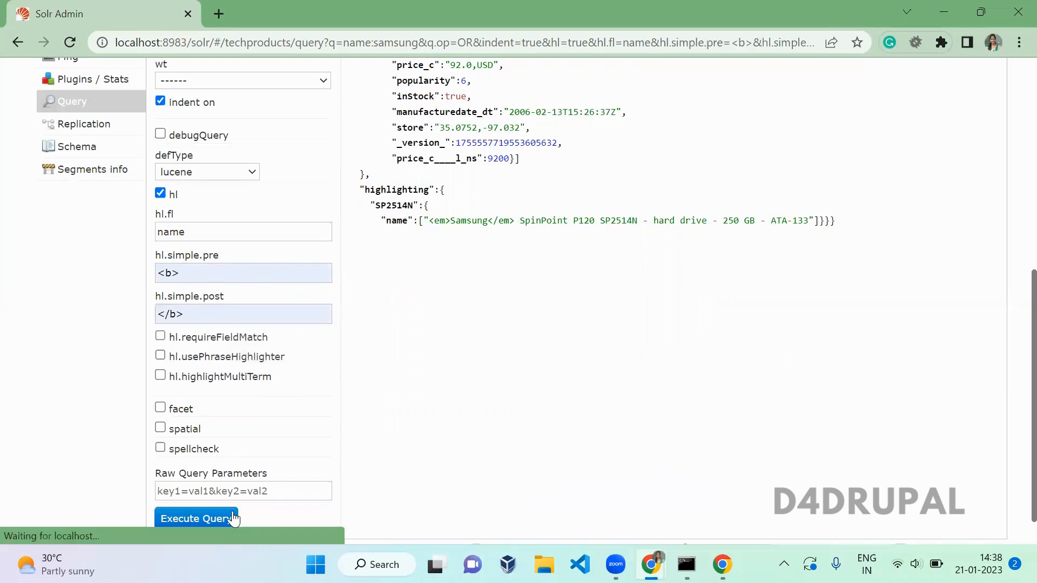
left_click(195, 519)
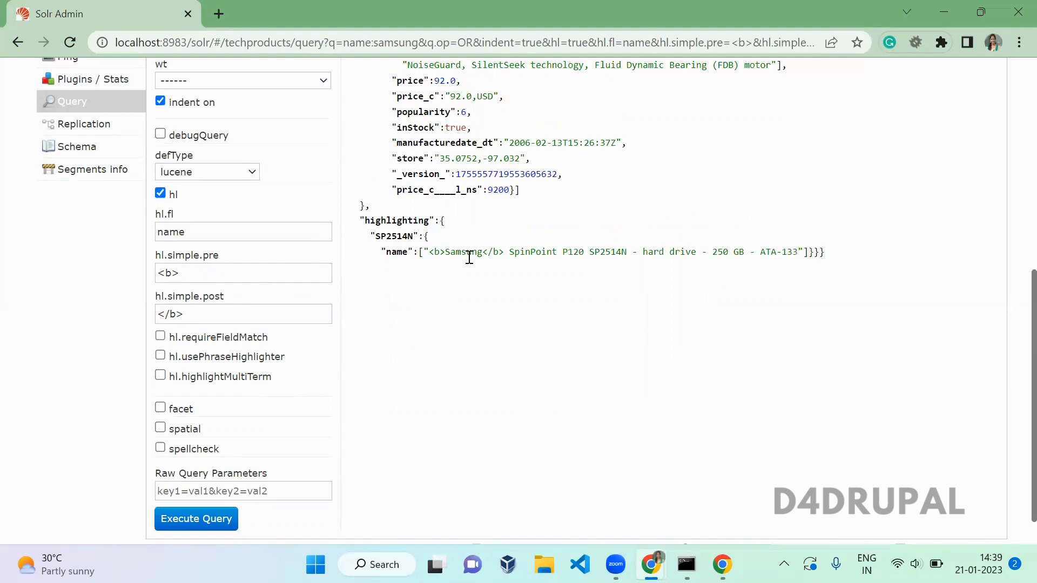
mouse_move(231, 344)
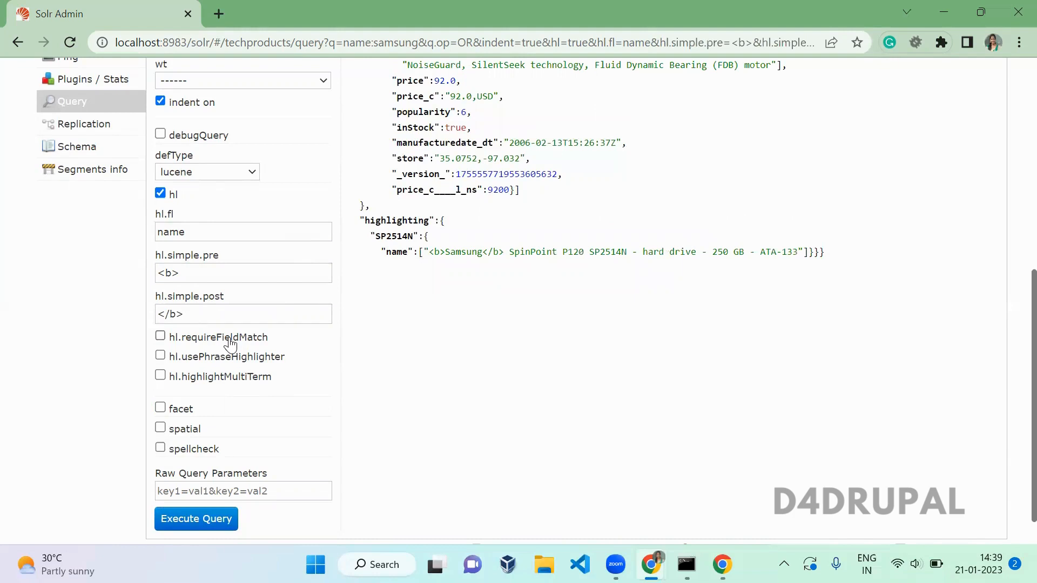
- Set hl.fl to name,manu with requireFieldMatch off and rerun, highlighting Samsung in both fields
left_click(160, 336)
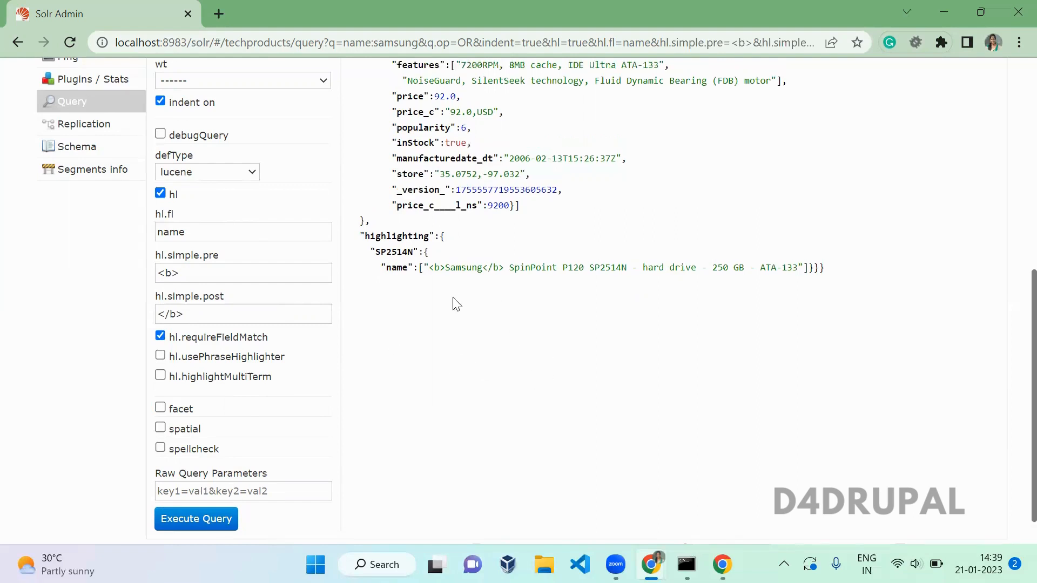
left_click(243, 231)
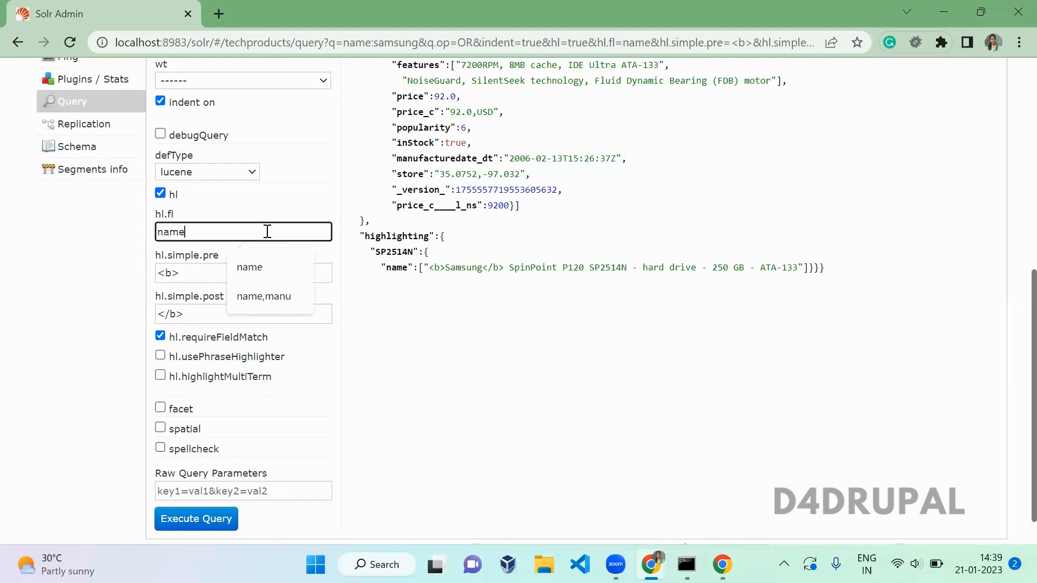
left_click(263, 296)
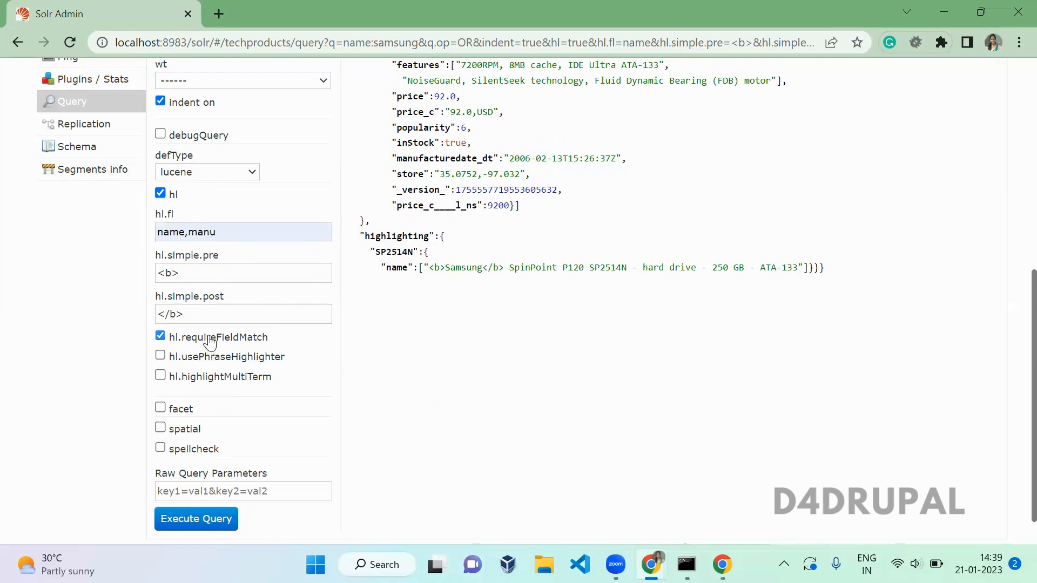
left_click(160, 337)
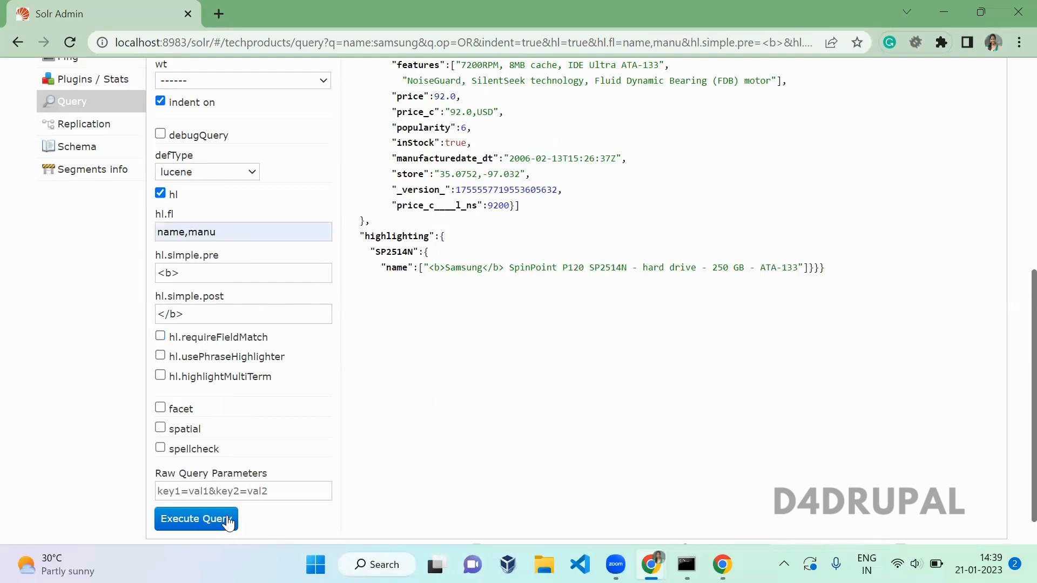
left_click(196, 518)
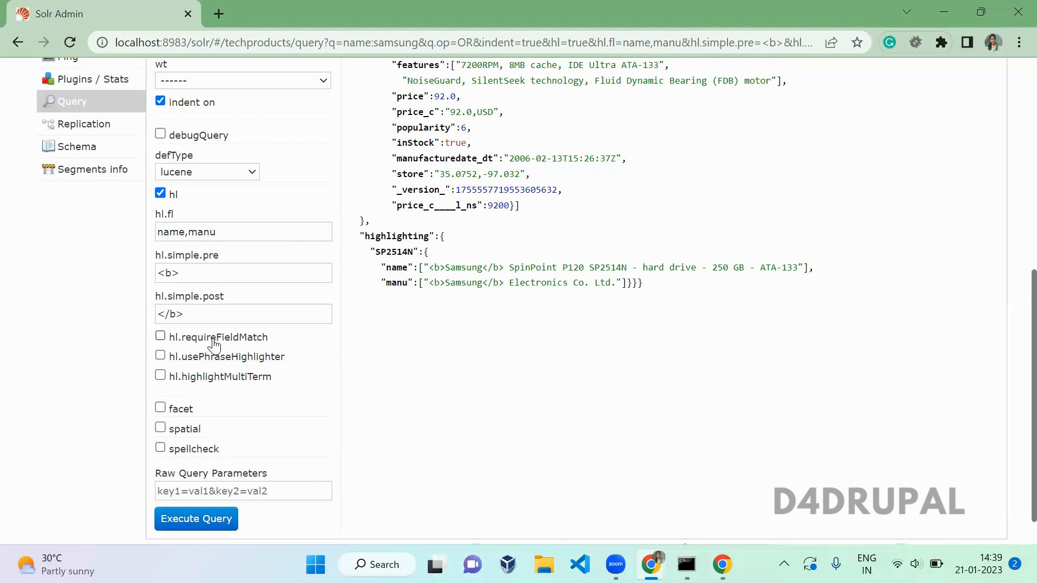
- Enable hl.requireFieldMatch and rerun so Samsung is highlighted only in name
left_click(160, 337)
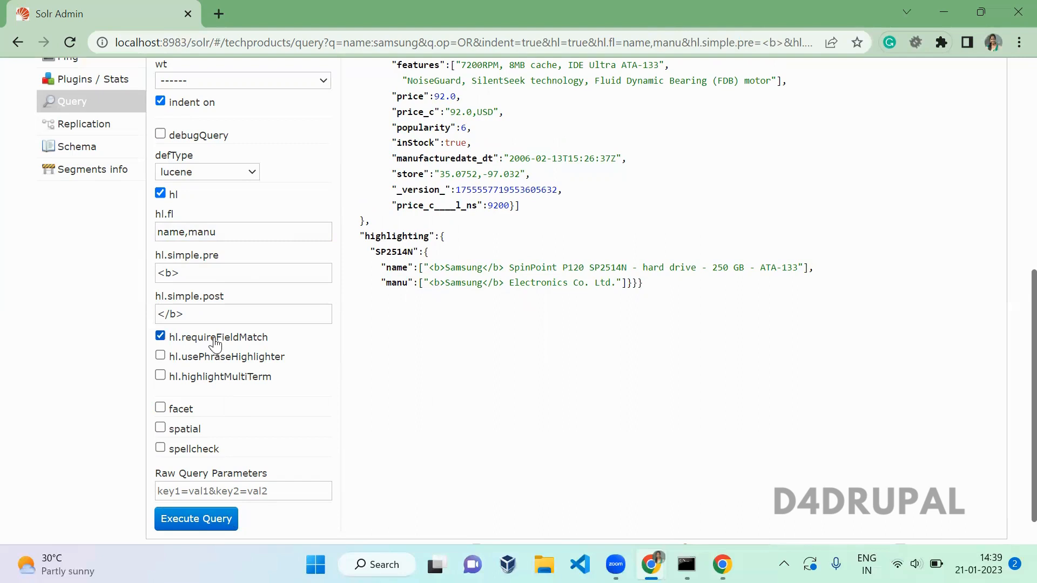
mouse_move(380, 391)
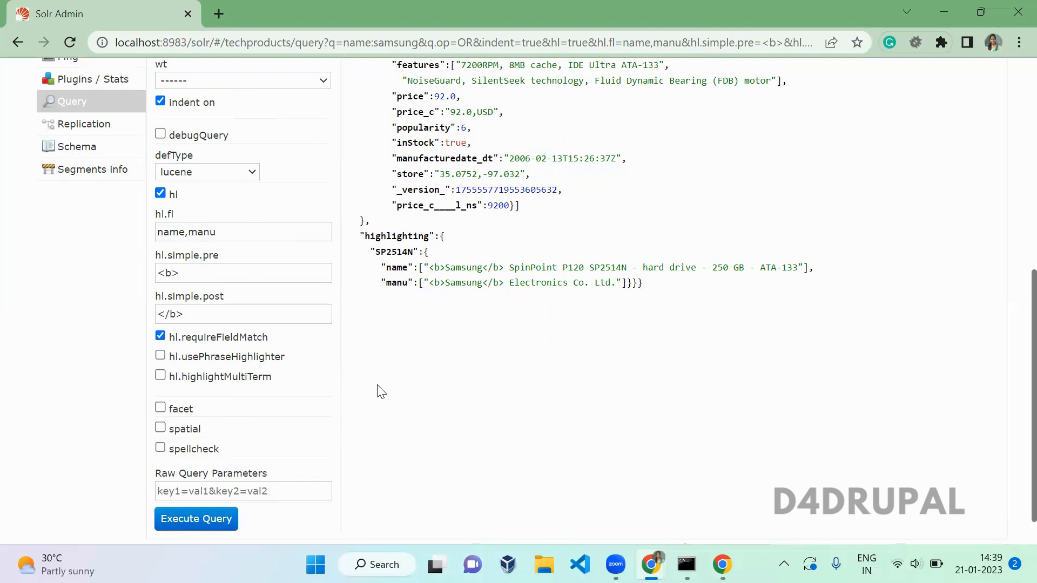
mouse_move(207, 547)
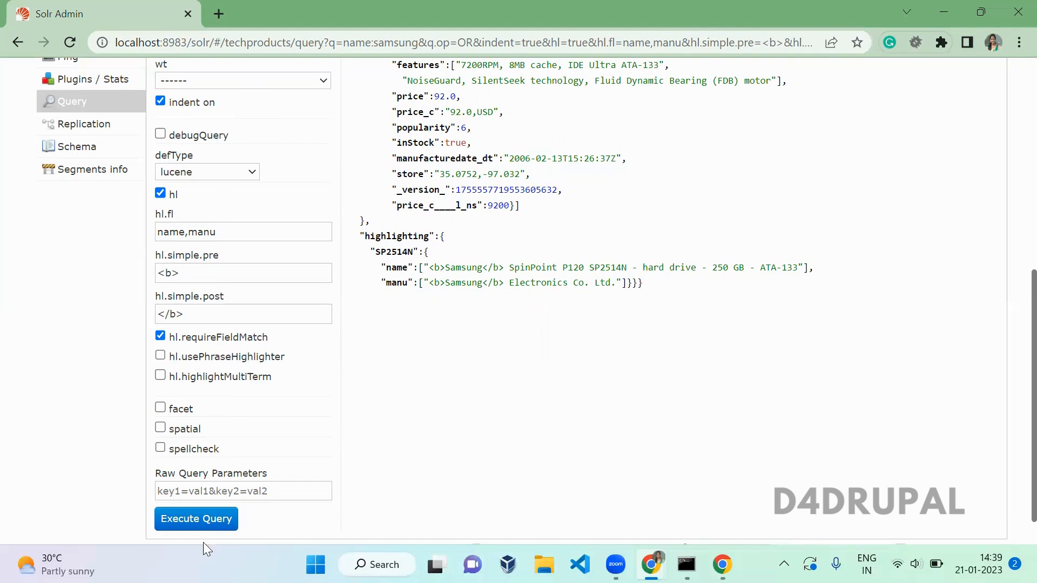
left_click(195, 519)
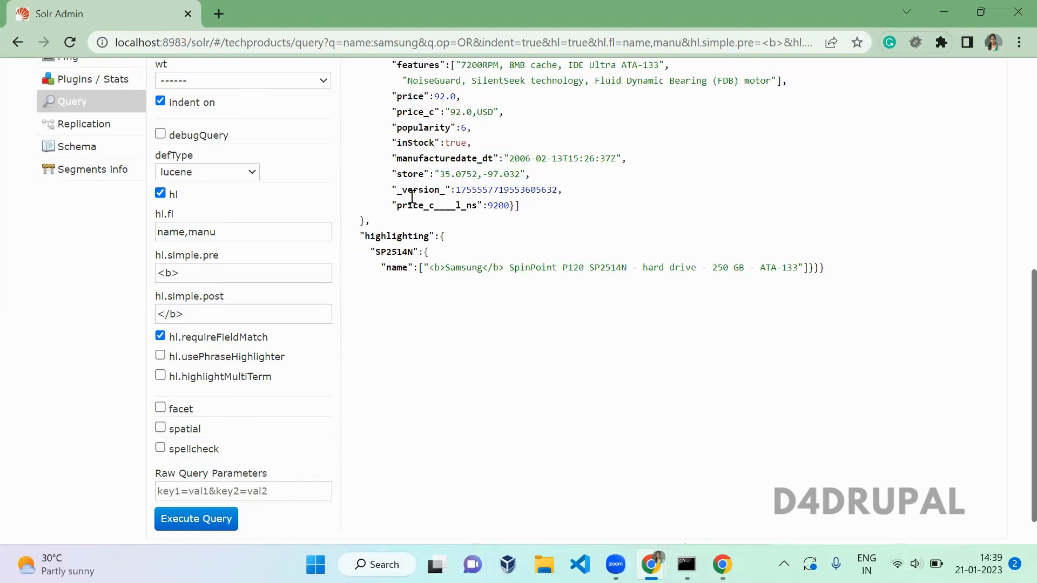
double_click(395, 267)
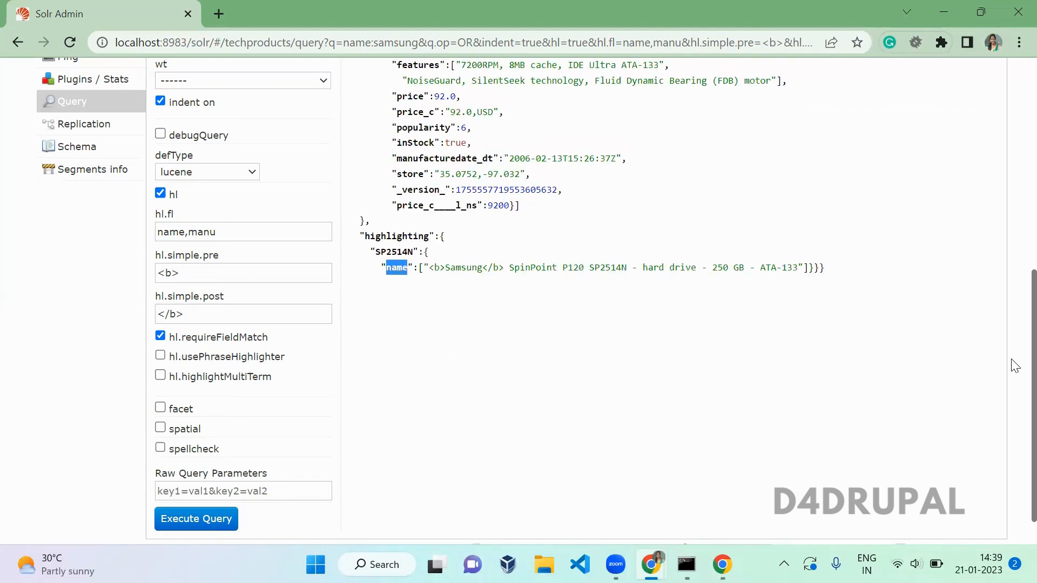
scroll("up", 3)
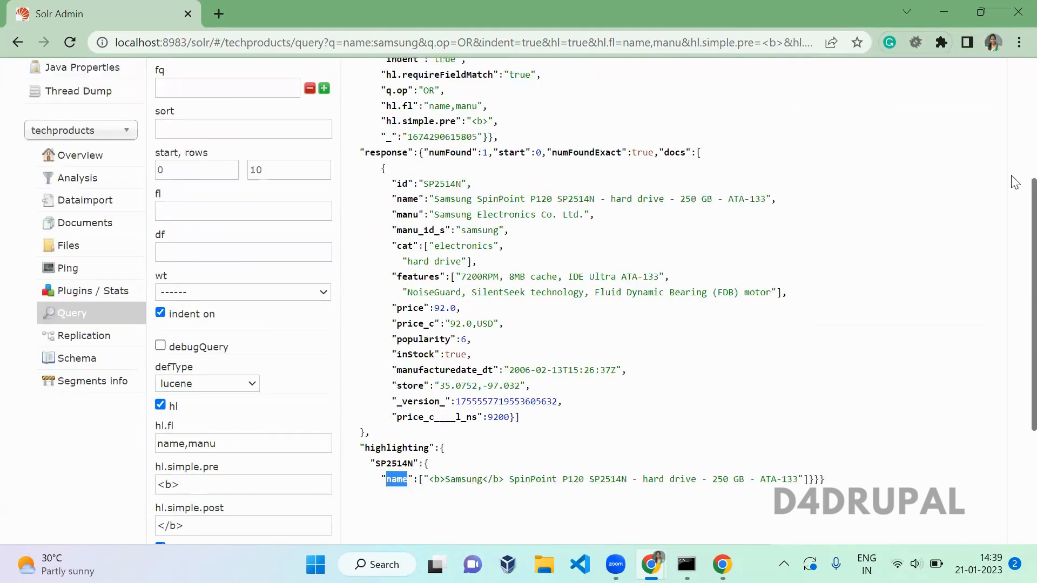
scroll("up", 3)
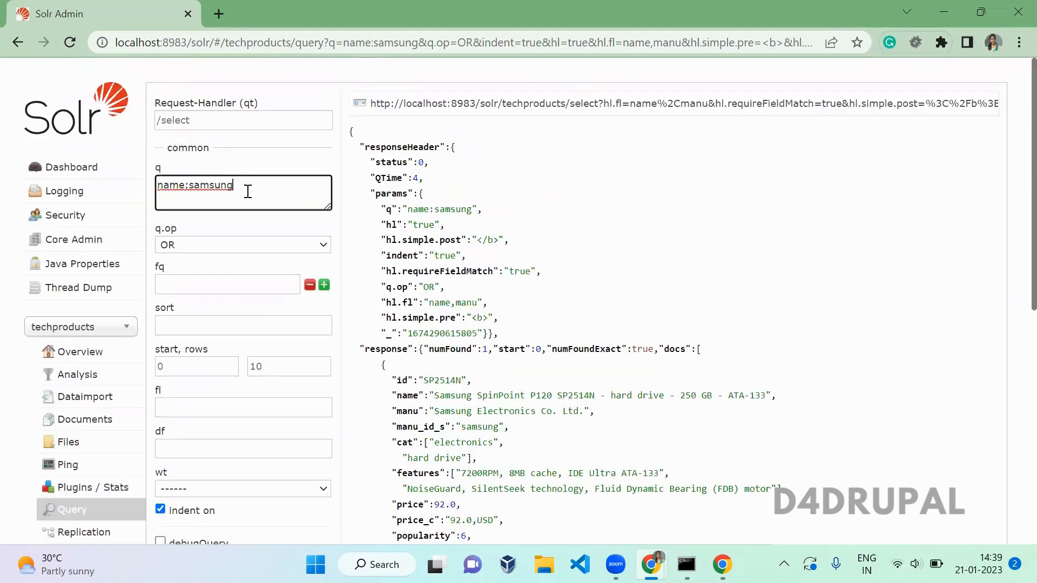
scroll("down", 3)
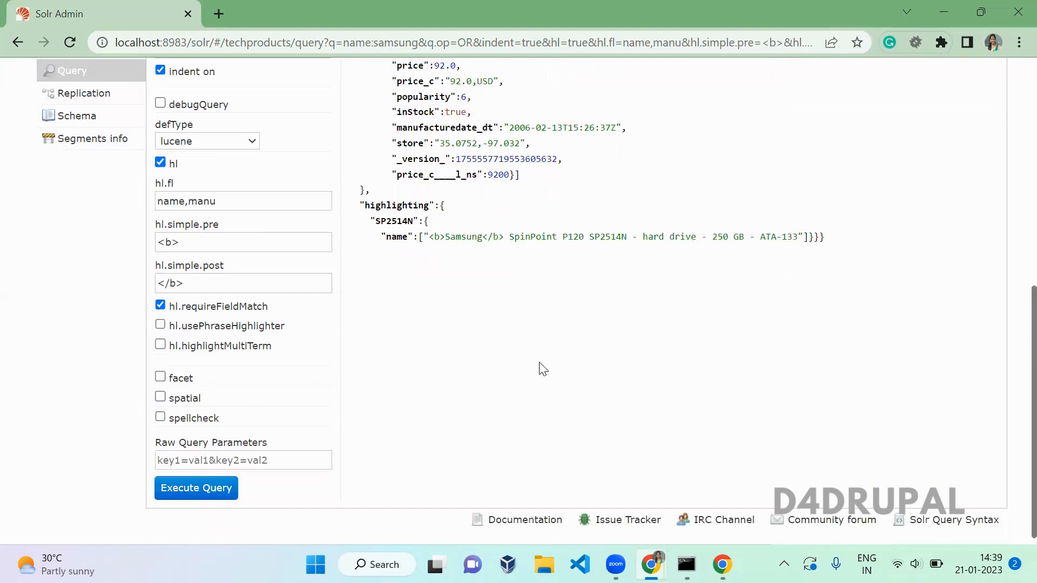
double_click(458, 257)
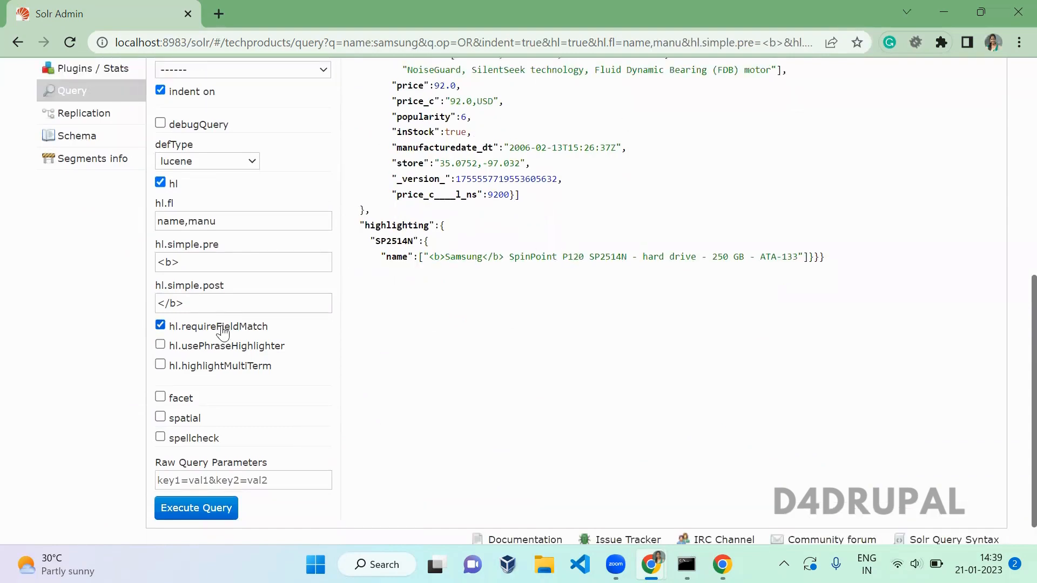
- Switch on hl.usePhraseHighlighter and hl.highlightMultiTerm
left_click(160, 344)
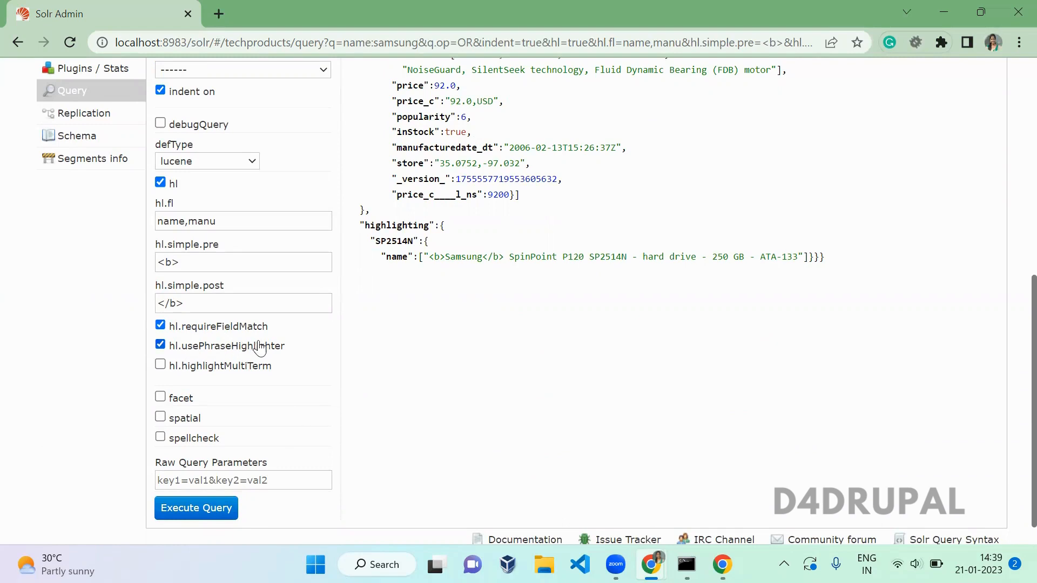
mouse_move(265, 350)
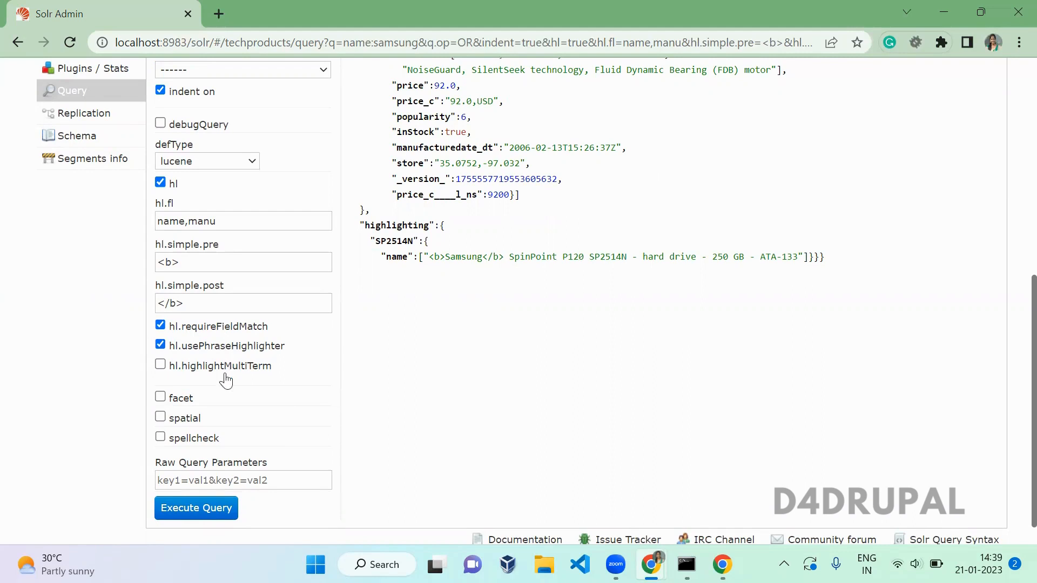
left_click(160, 364)
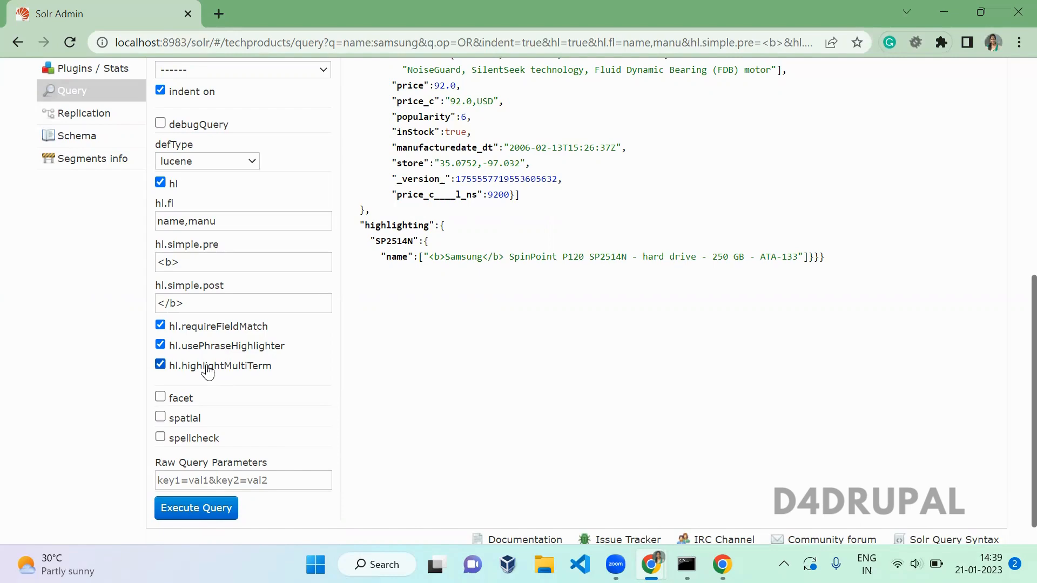
mouse_move(449, 382)
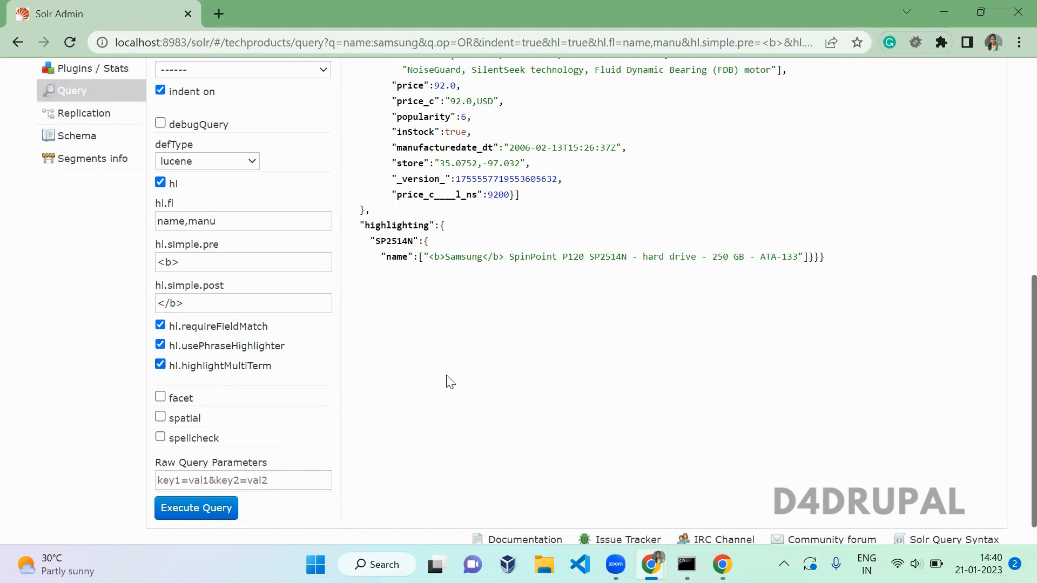
- Change the q field from name:samsung to the wildcard query name:*amsun*
scroll("up", 3)
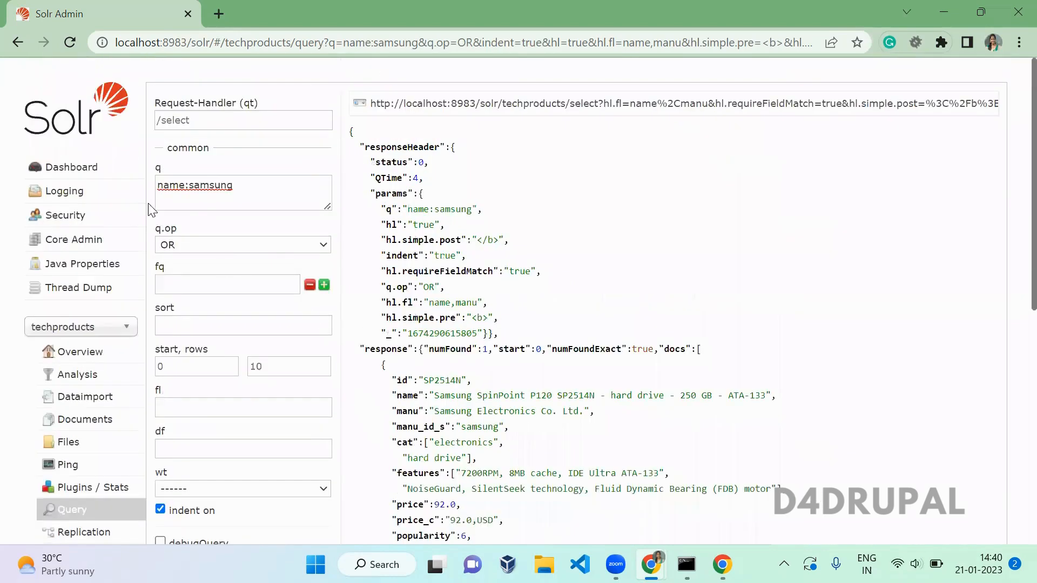
triple_click(193, 184)
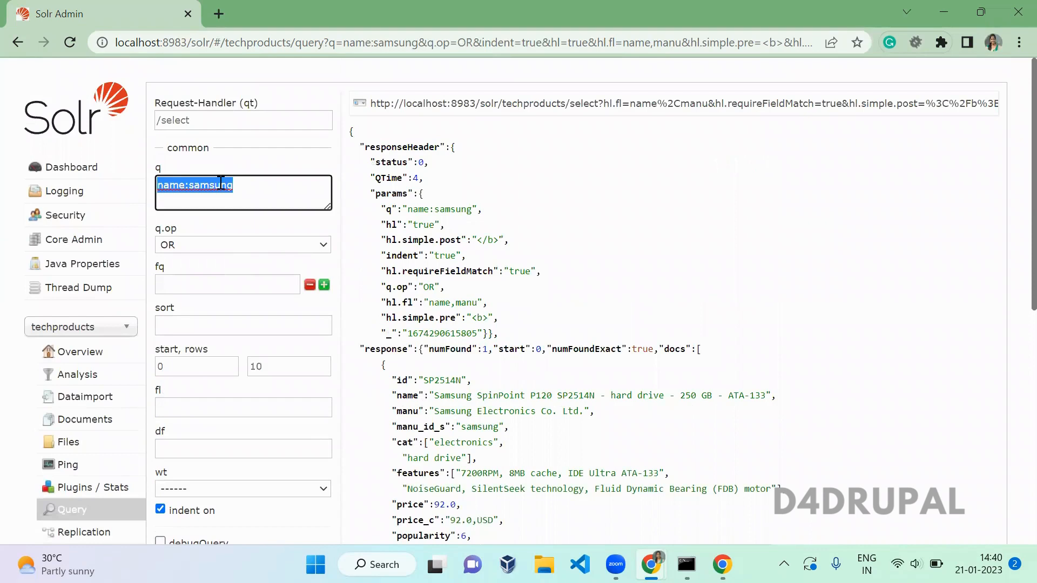
left_click(218, 184)
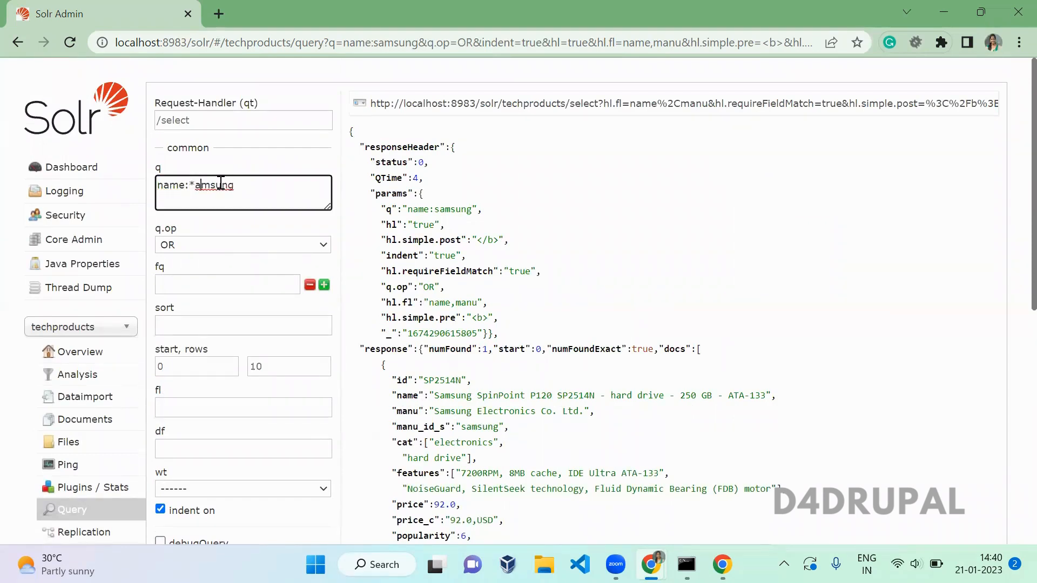
type("*")
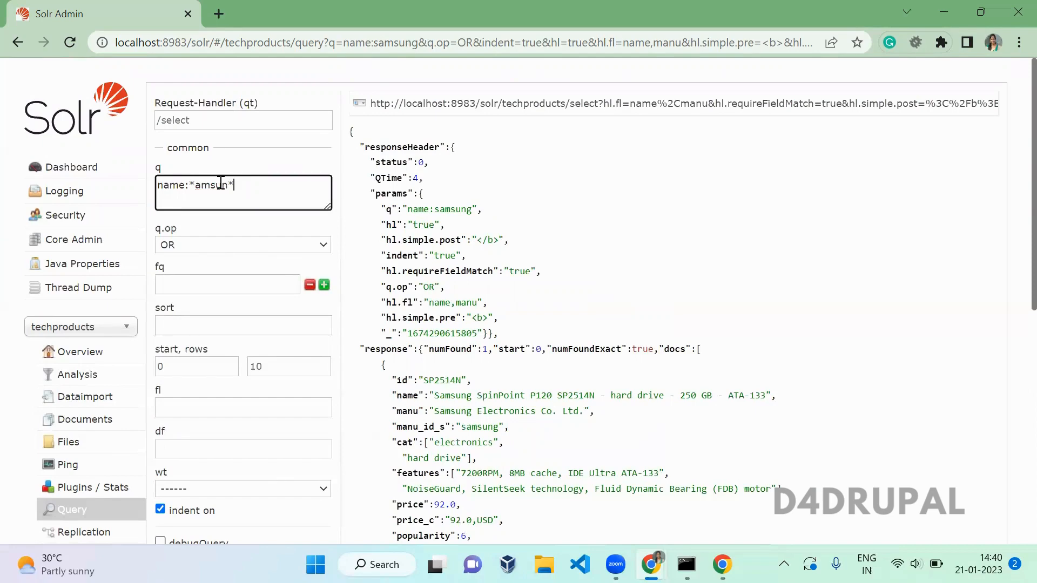
scroll("down", 3)
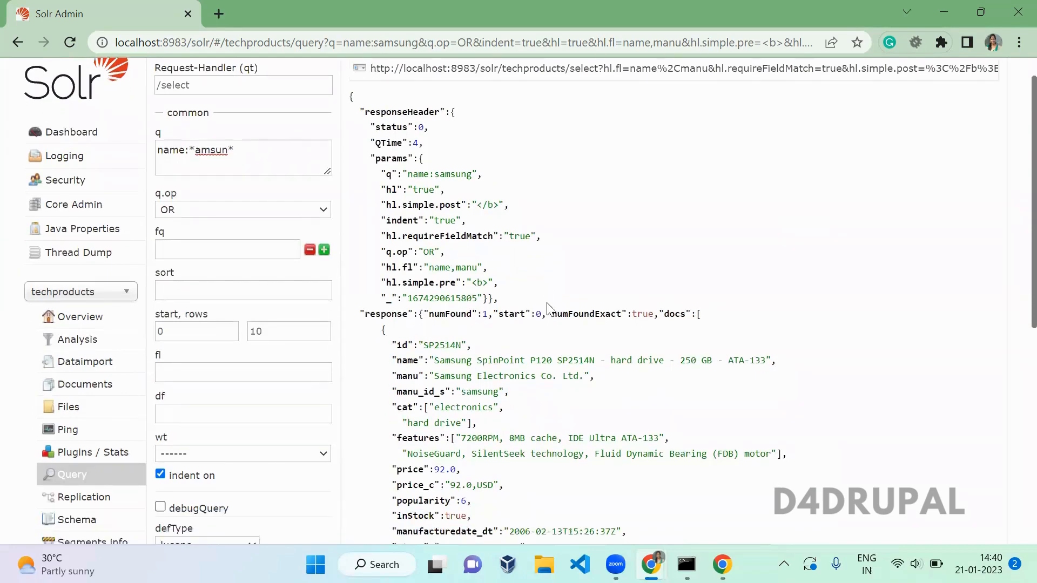
scroll("down", 3)
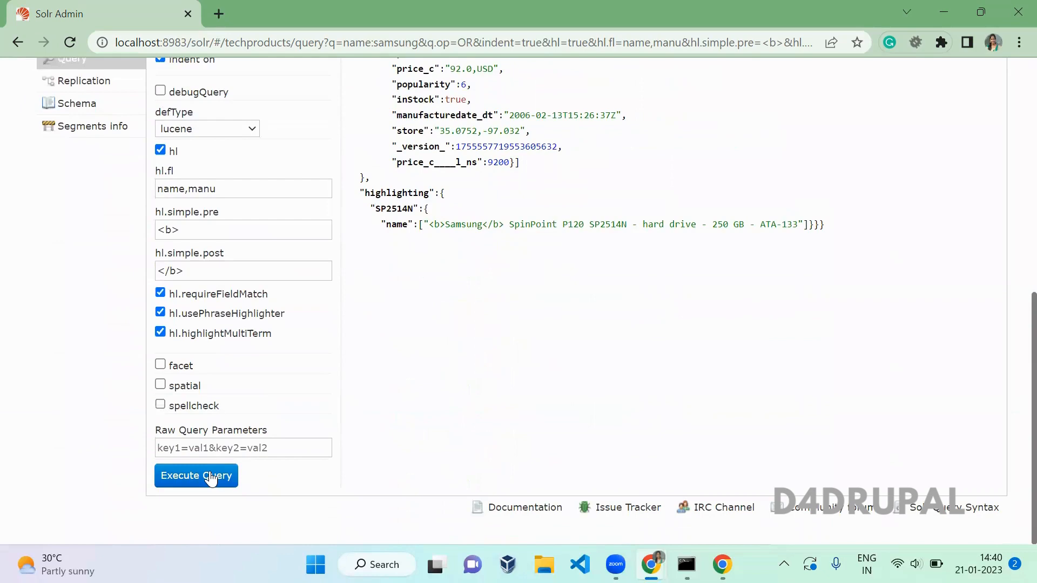
- Run name:*amsun*, toggling hl off and on, confirming Samsung wrapped in b tags in name
left_click(196, 475)
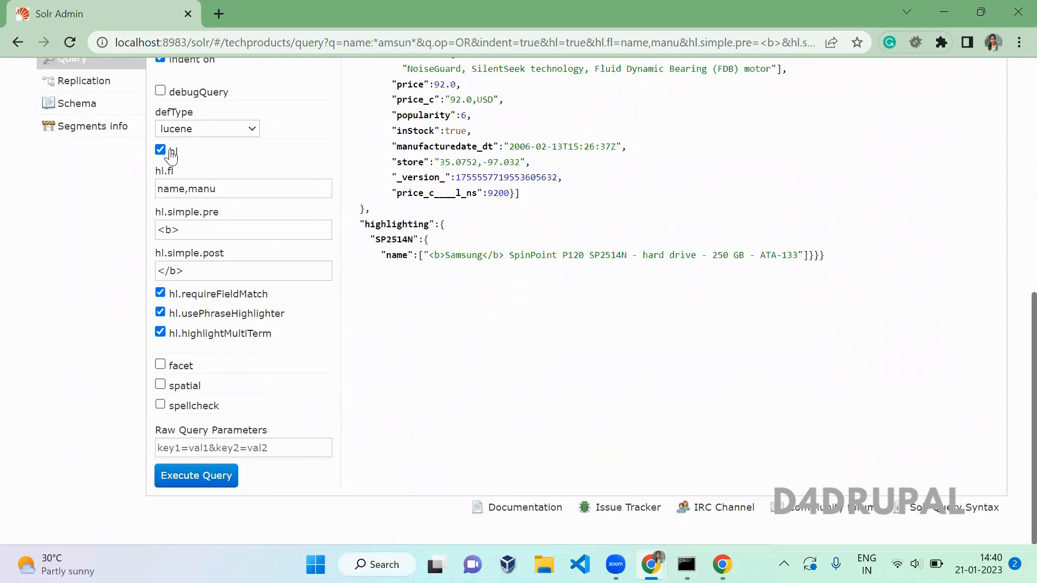
left_click(160, 149)
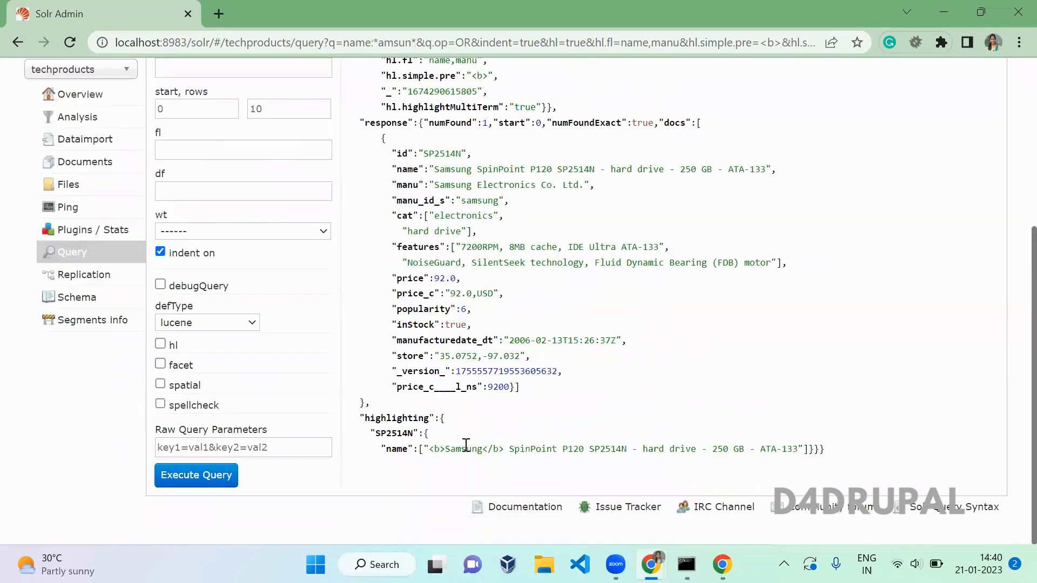
double_click(463, 449)
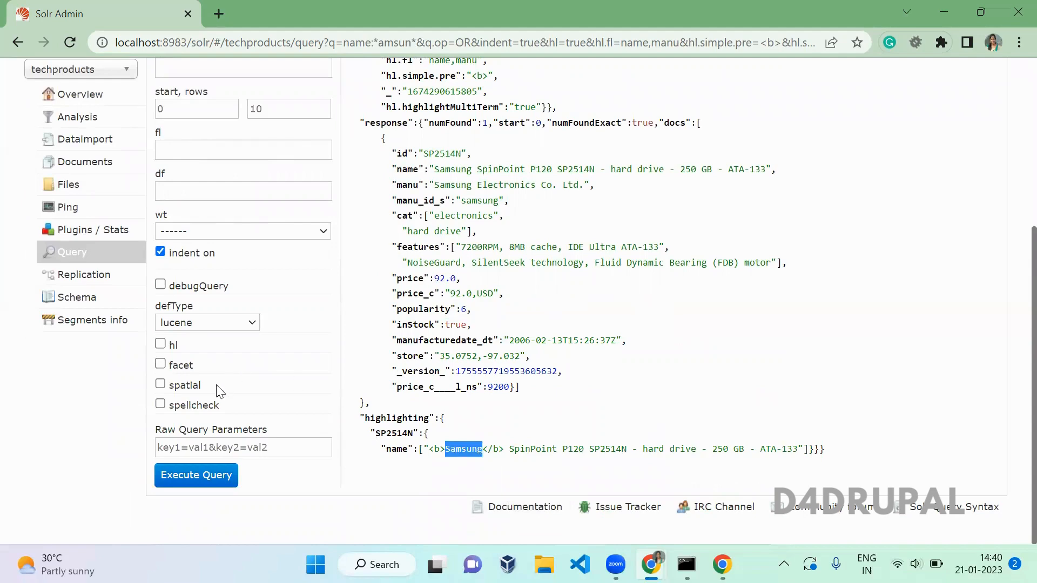
left_click(160, 345)
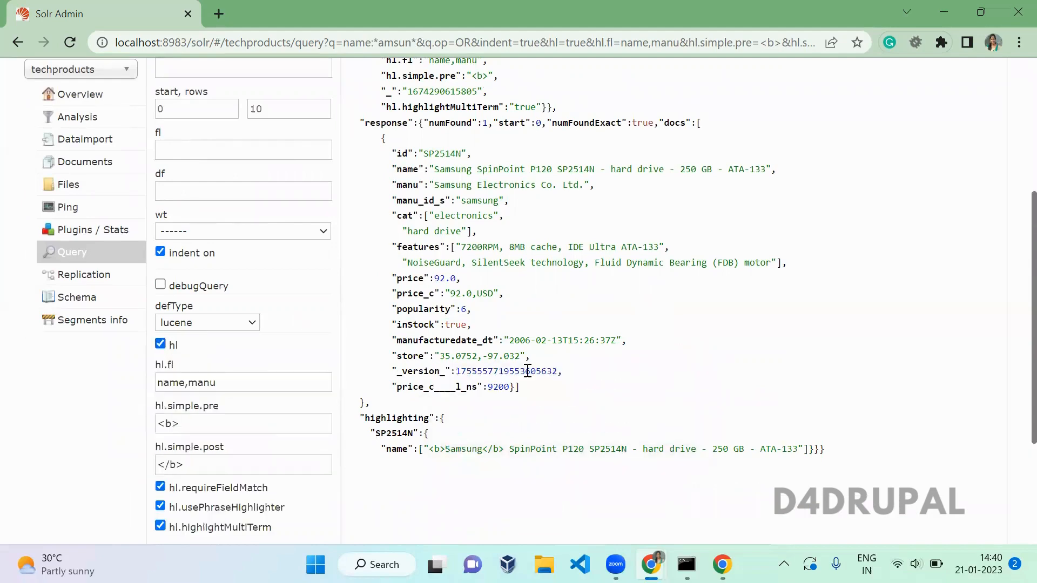
scroll("down", 3)
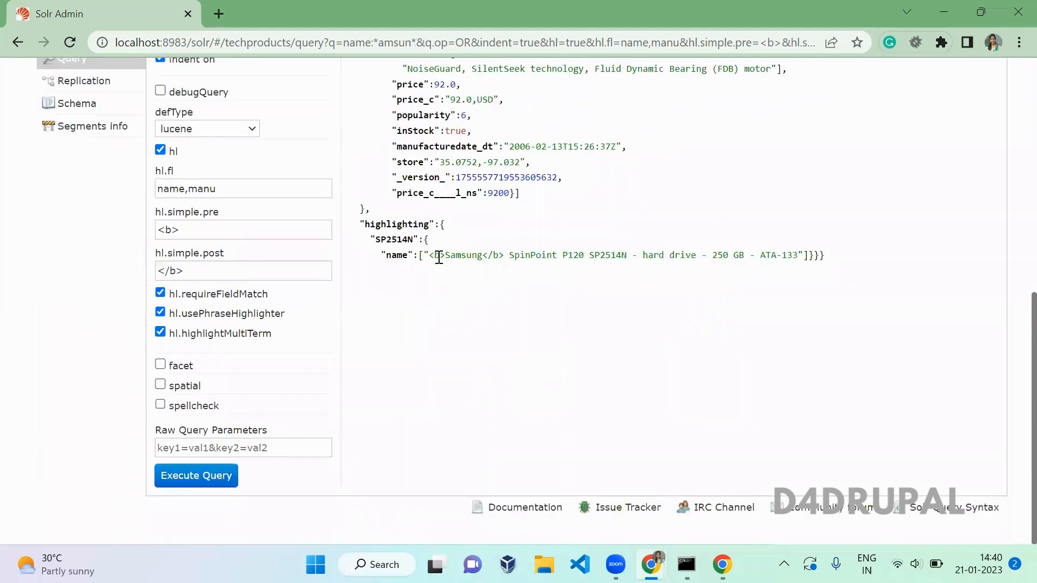
double_click(464, 255)
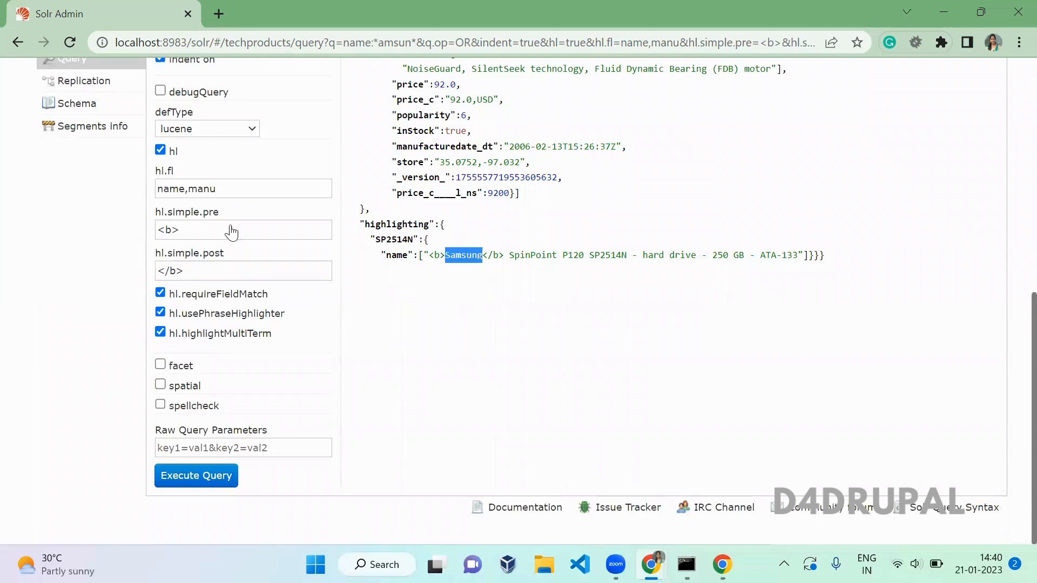
- Uncheck hl.requireFieldMatch and rerun so Samsung is highlighted in both name and manu
left_click(160, 293)
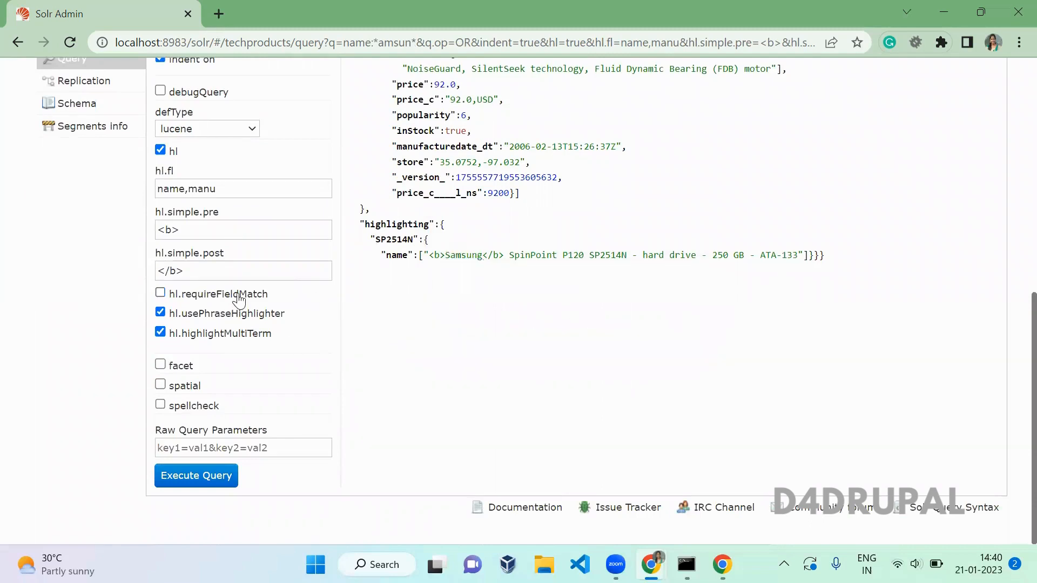
left_click(196, 475)
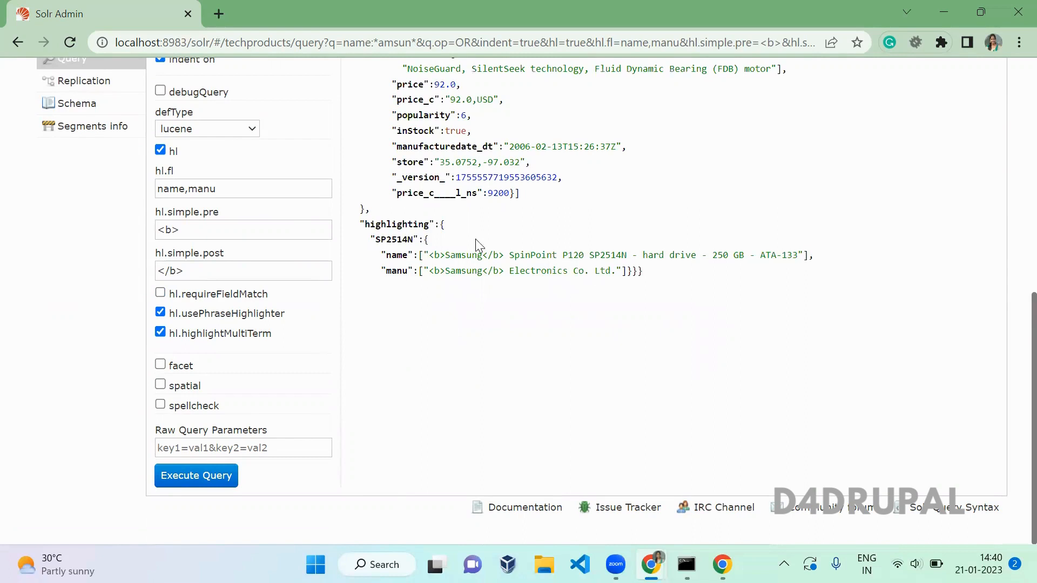
double_click(464, 254)
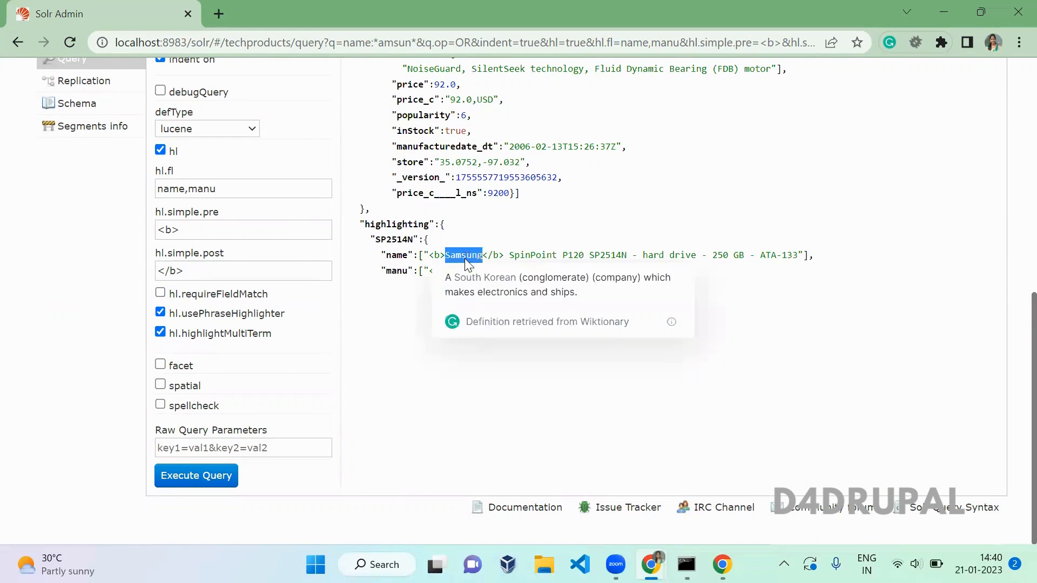